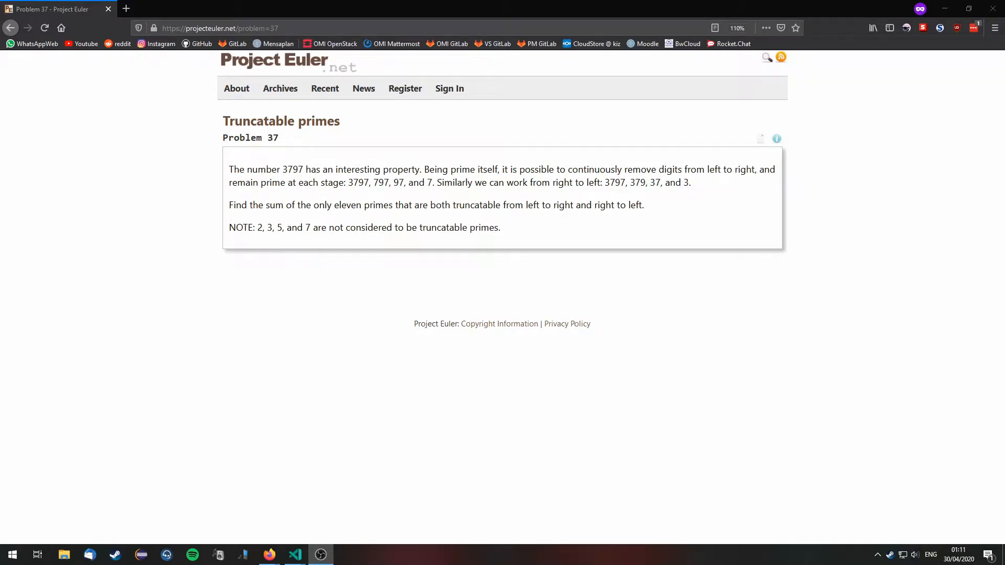
pyautogui.moveTo(489, 279)
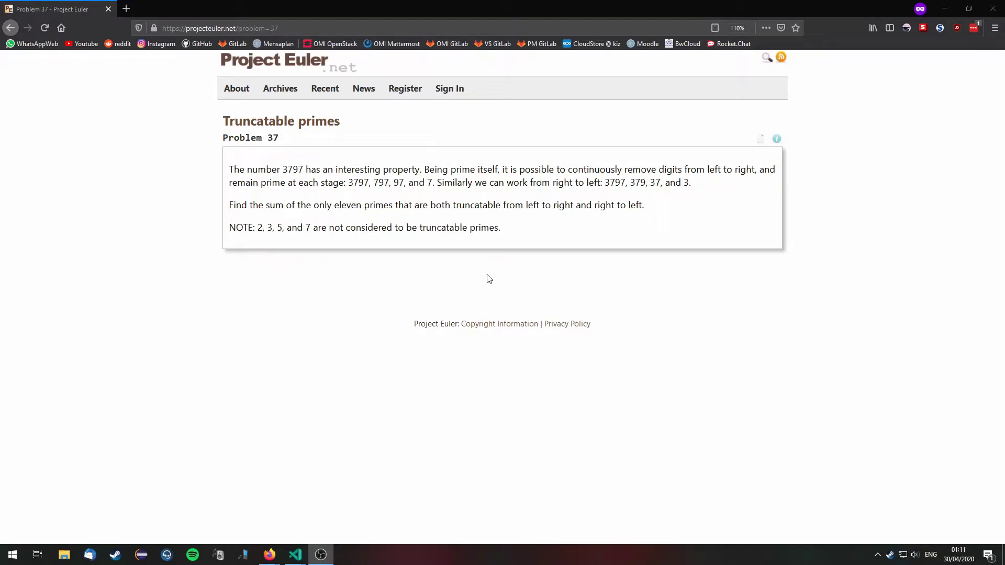
pyautogui.moveTo(288, 195)
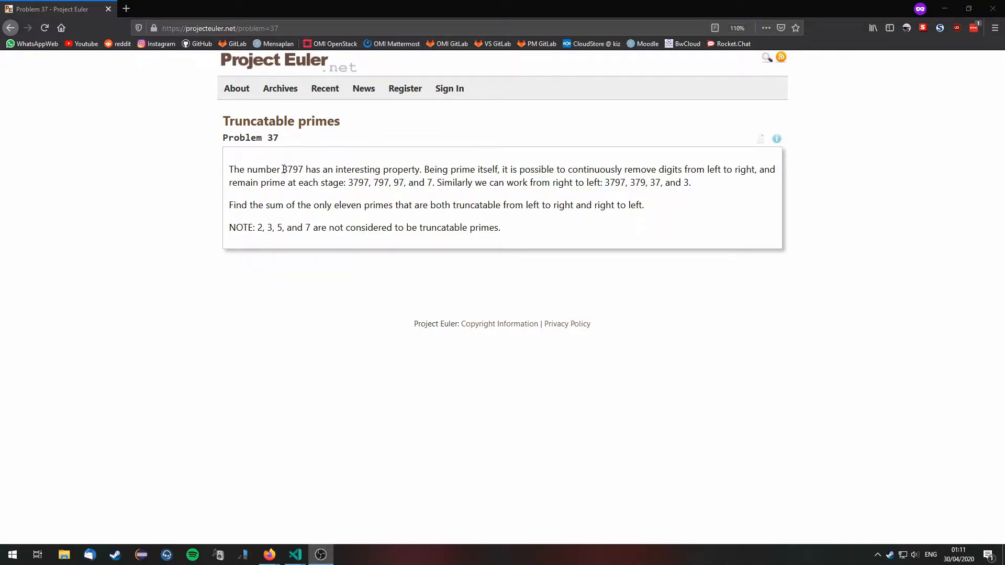
pyautogui.moveTo(463, 201)
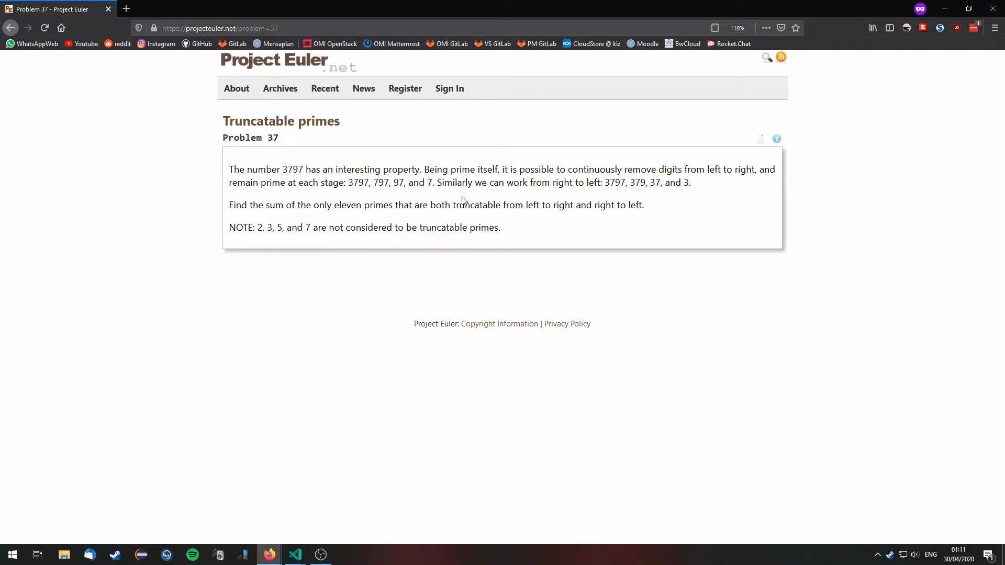
pyautogui.moveTo(634, 176)
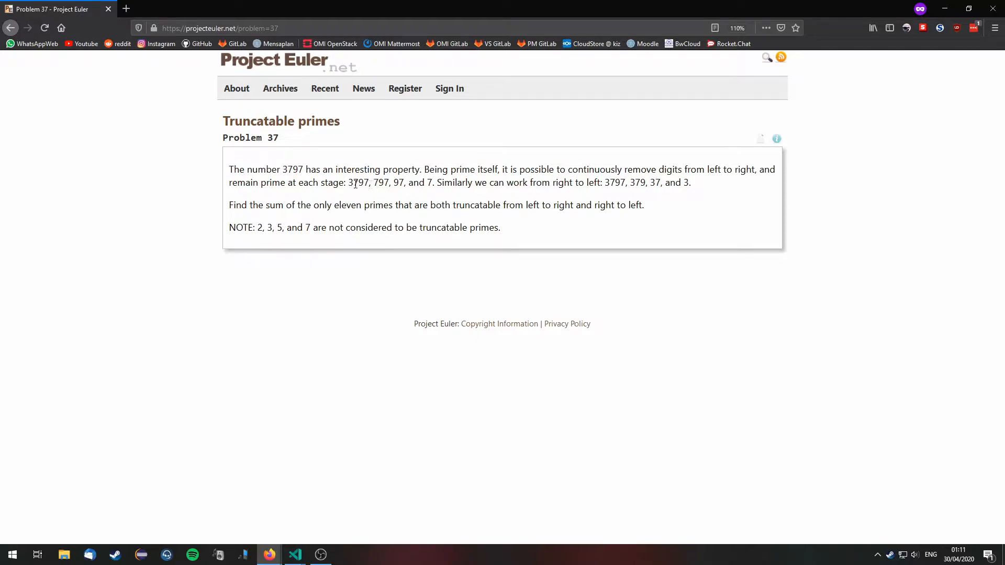
# Step: Highlight the example truncation sequence 3797, 797, 97, 7 in the problem statement
pyautogui.moveTo(348, 182); pyautogui.dragTo(433, 183)
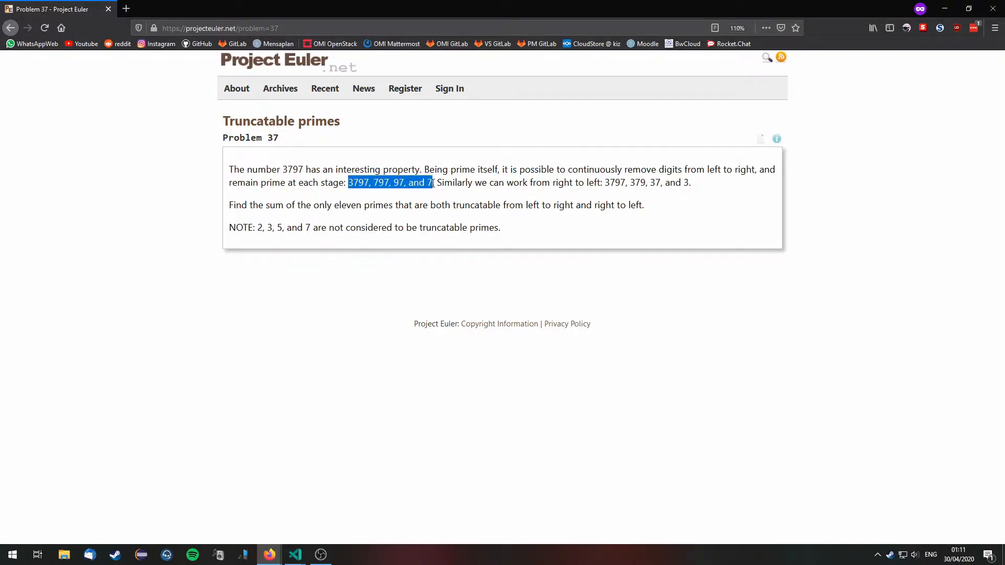
pyautogui.click(441, 186)
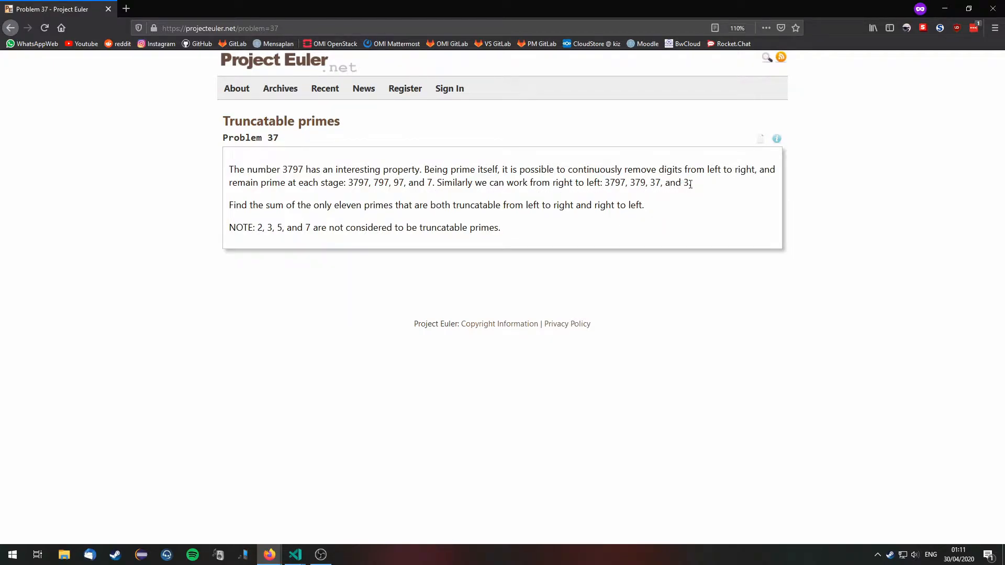
pyautogui.moveTo(692, 187)
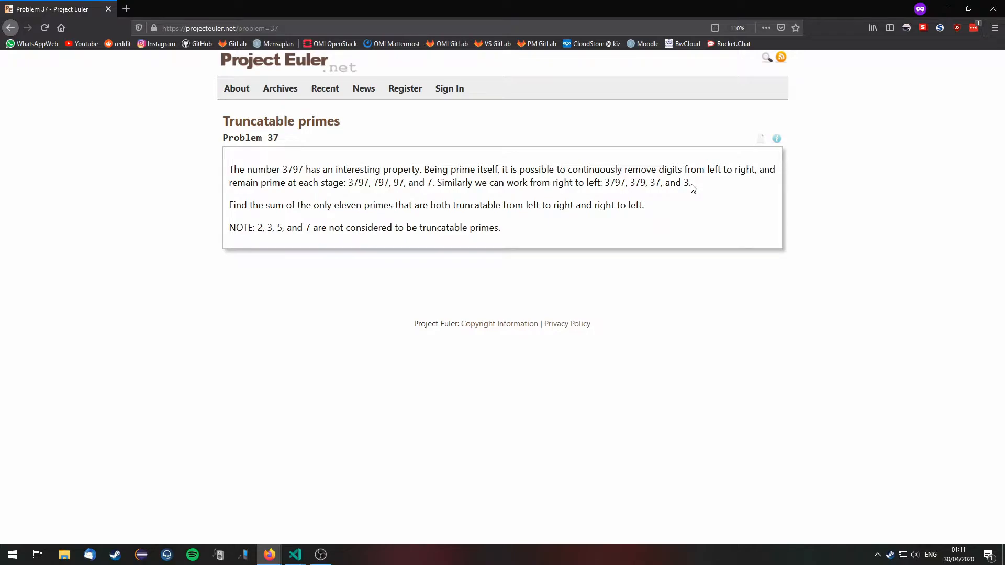
pyautogui.moveTo(649, 232)
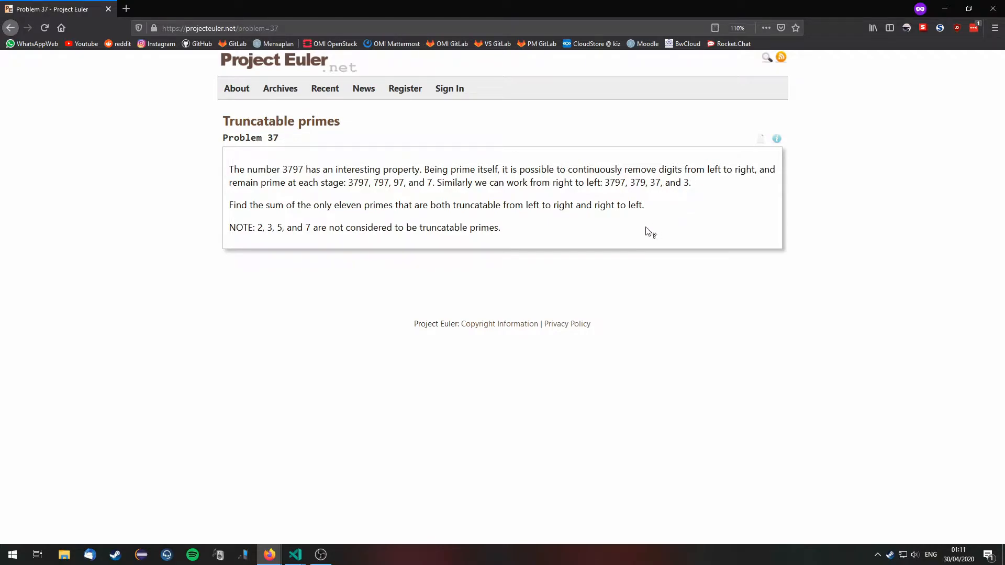
pyautogui.moveTo(513, 244)
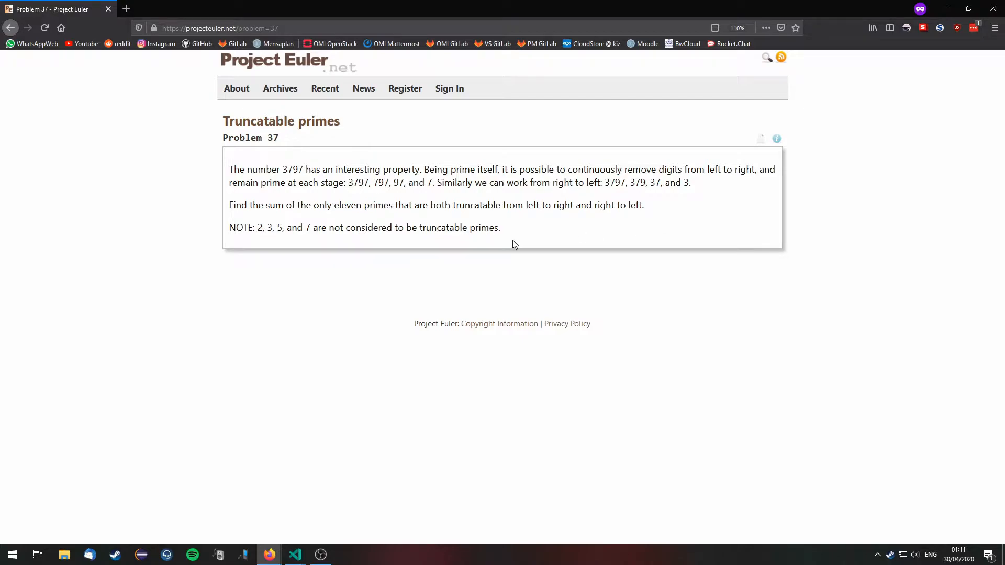
pyautogui.moveTo(379, 209)
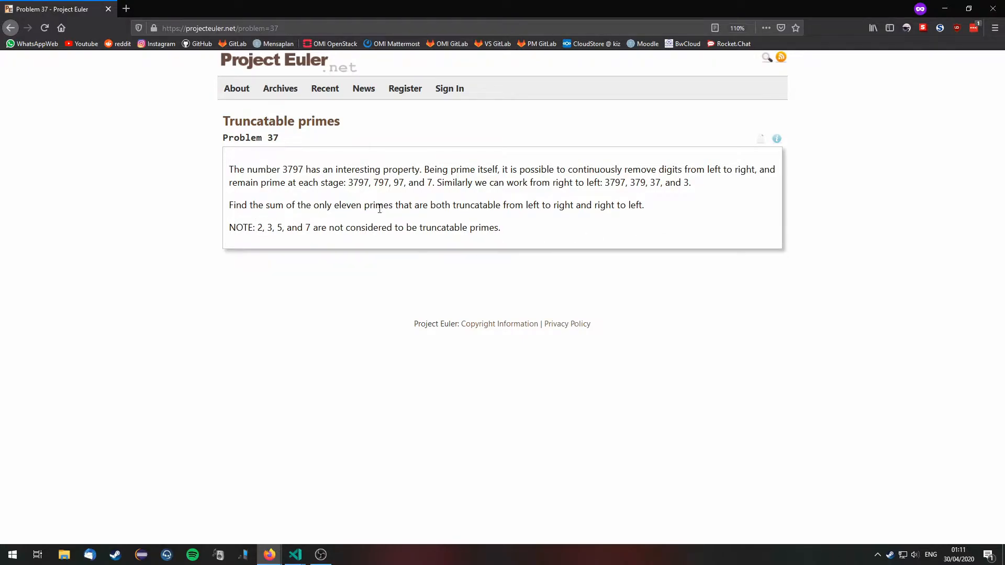
pyautogui.moveTo(321, 229)
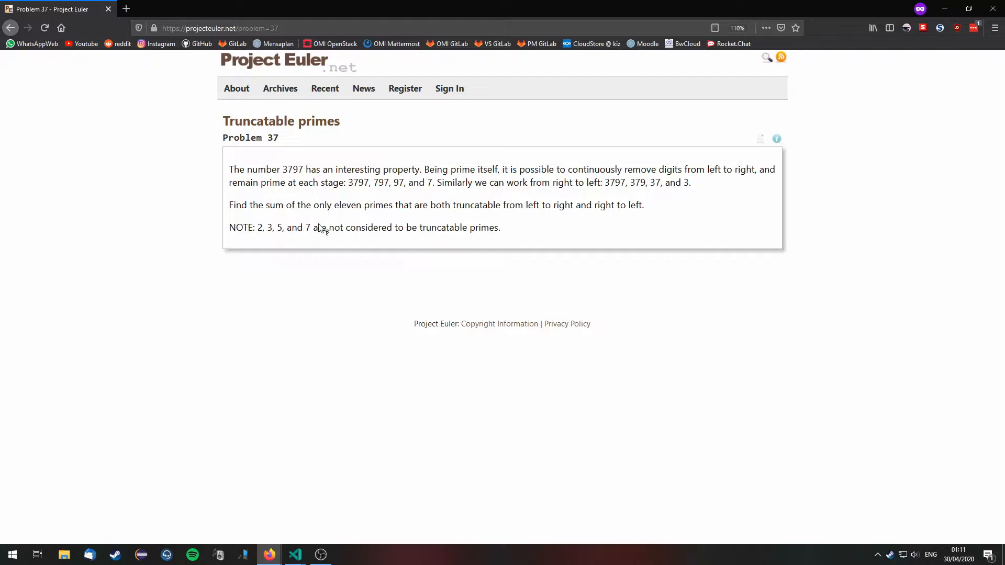
pyautogui.moveTo(320, 361)
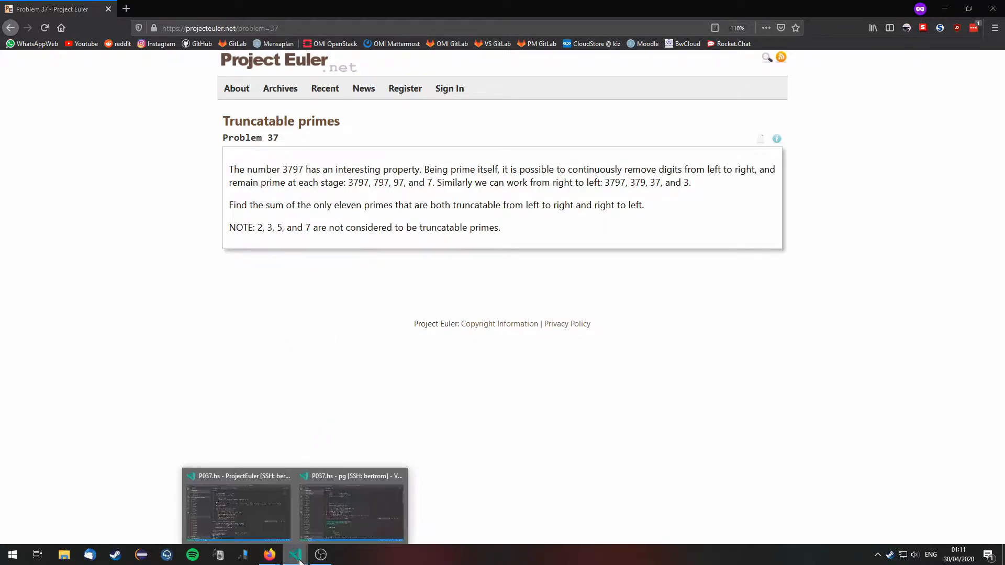
# Step: Review P037.hs's imports and prime sieve, then place the cursor on the blank line below the imports
pyautogui.click(350, 507)
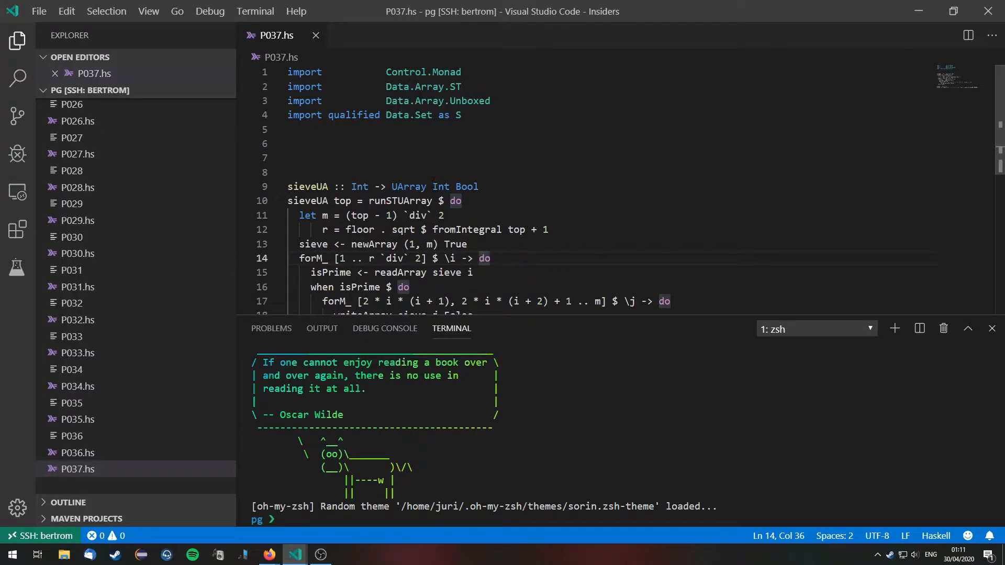
pyautogui.scroll(-3)
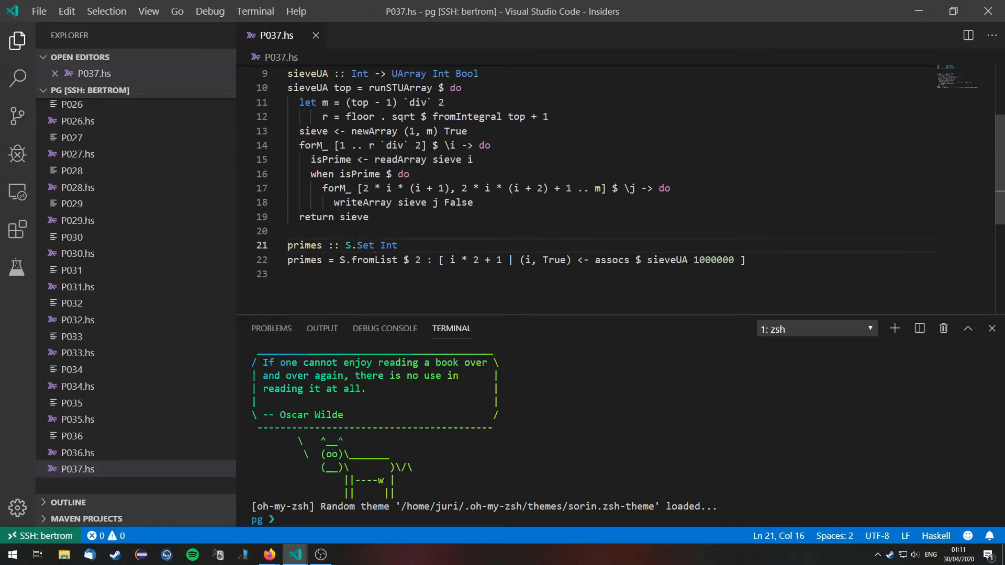
pyautogui.scroll(3)
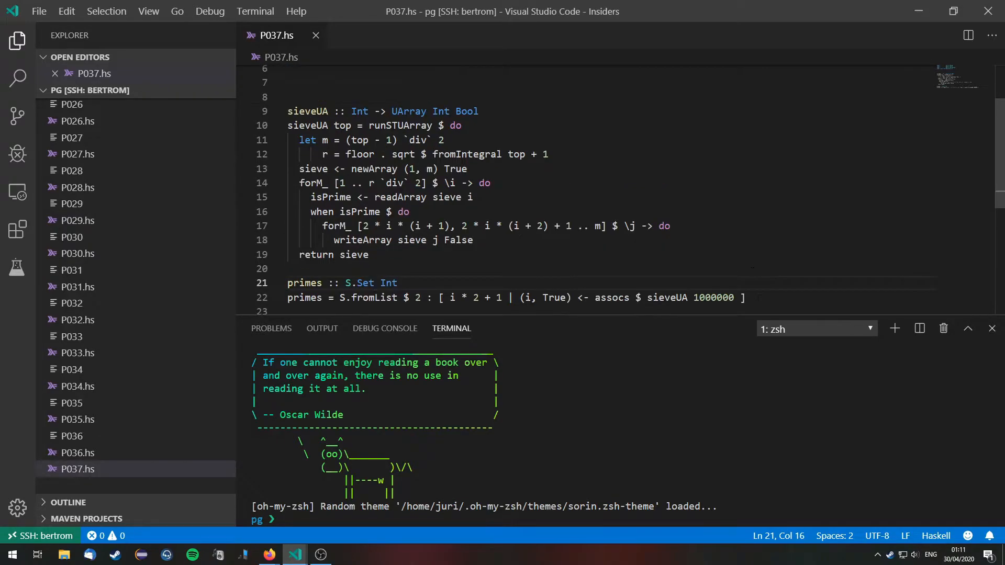
pyautogui.scroll(3)
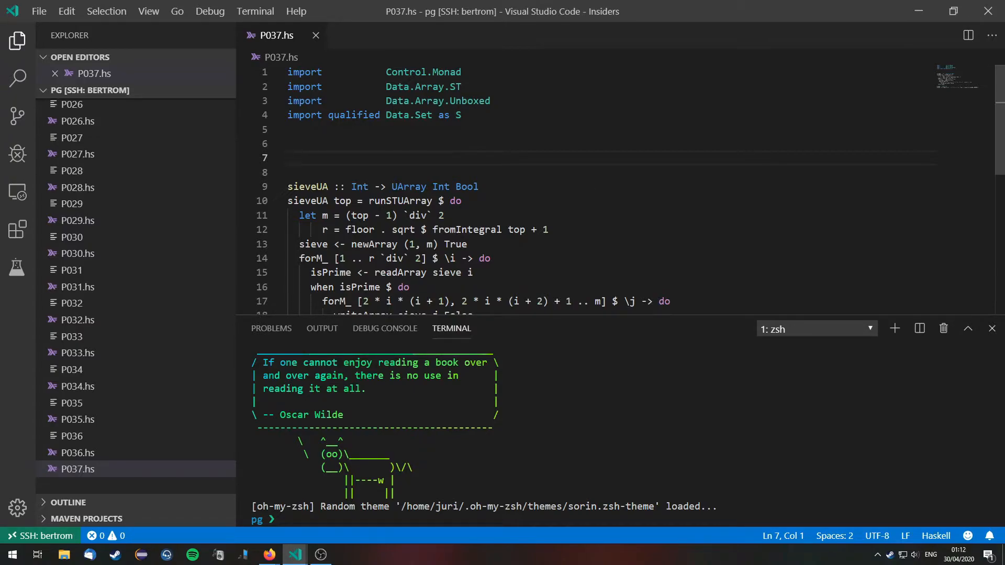
pyautogui.click(289, 158)
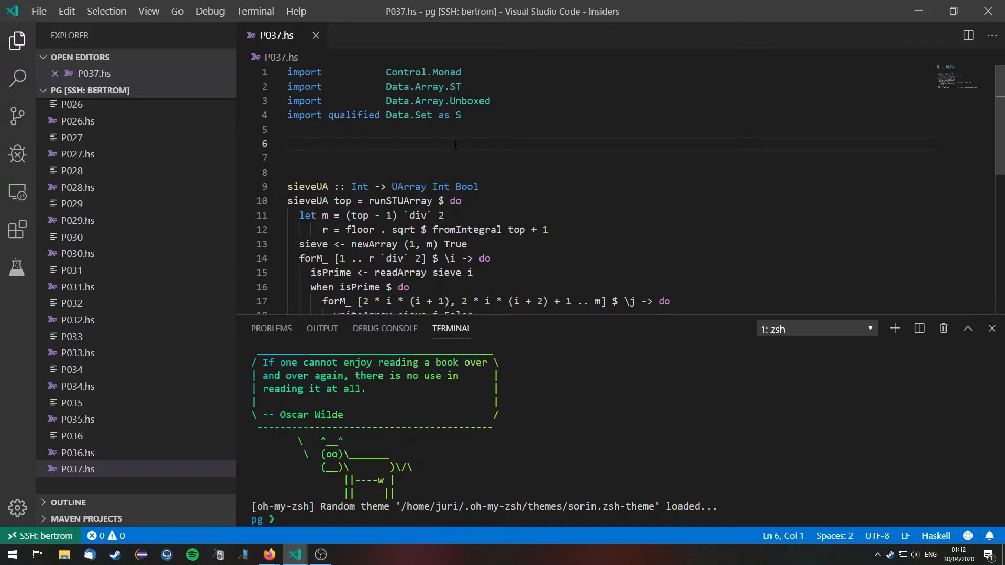
# Step: Declare isRightTruncable :: Int -> Bool and begin its equation isRightTruncable n =
pyautogui.write('is')
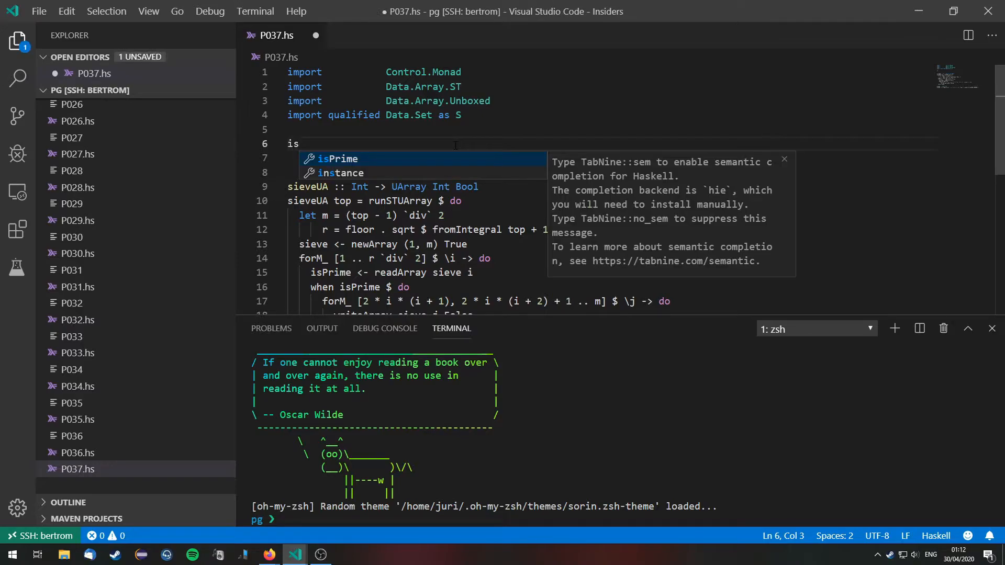
pyautogui.write('RightT')
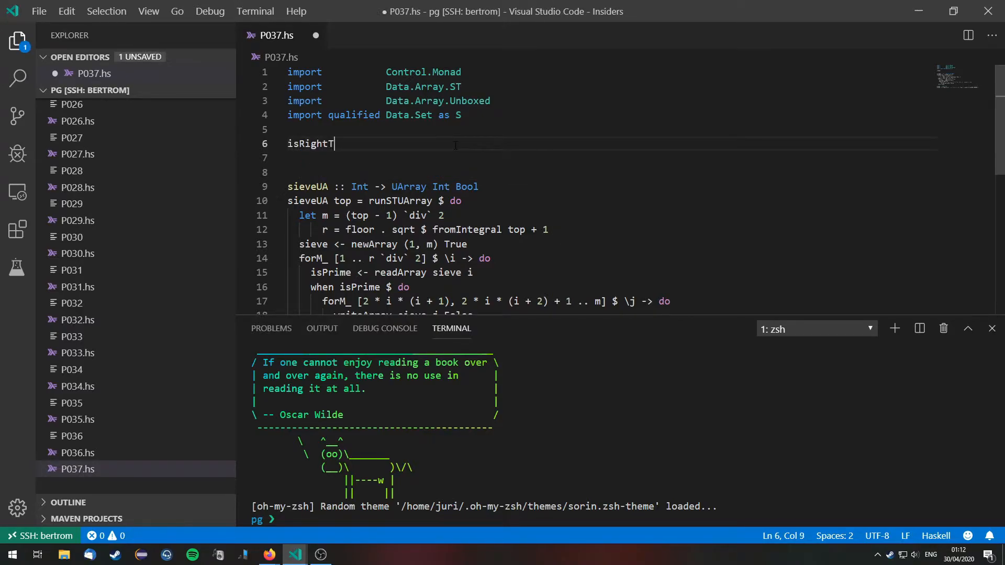
pyautogui.write('runcable :')
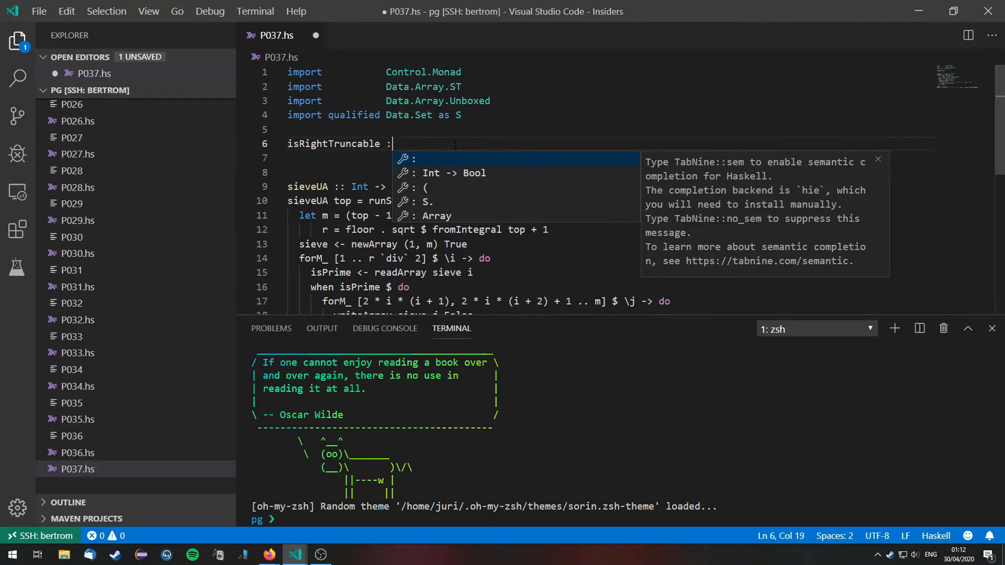
pyautogui.press('Enter')
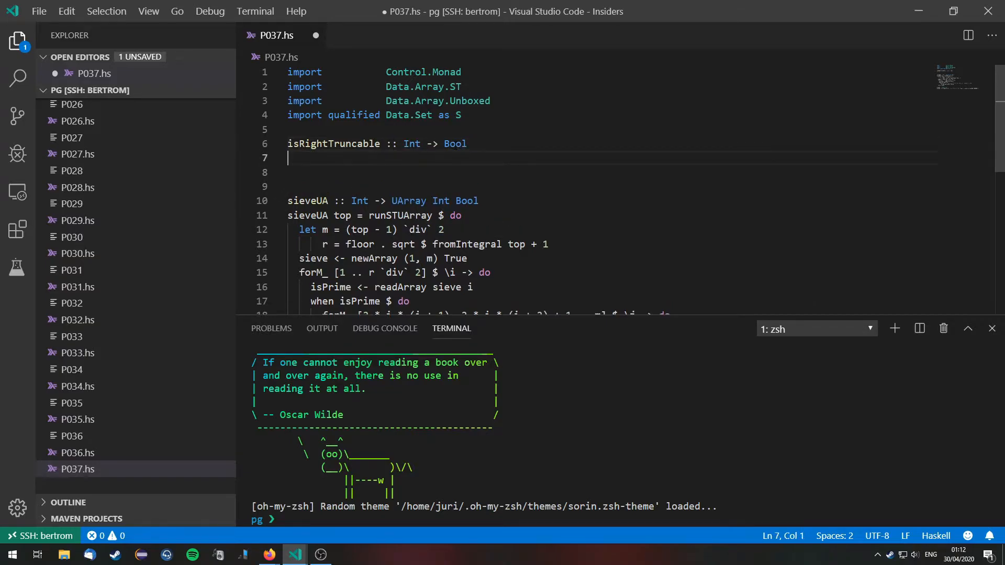
pyautogui.write('isRightTruncable')
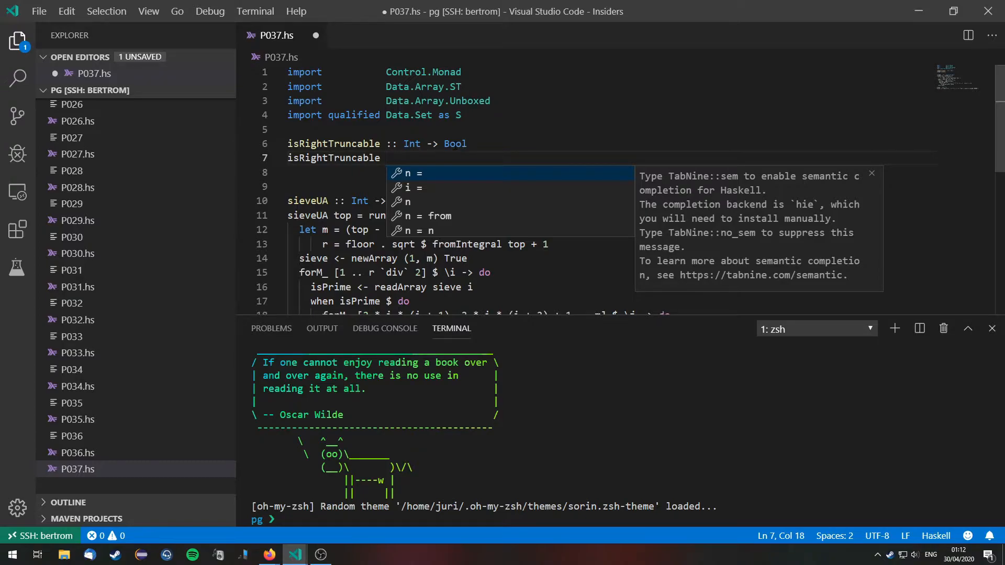
pyautogui.write('n =')
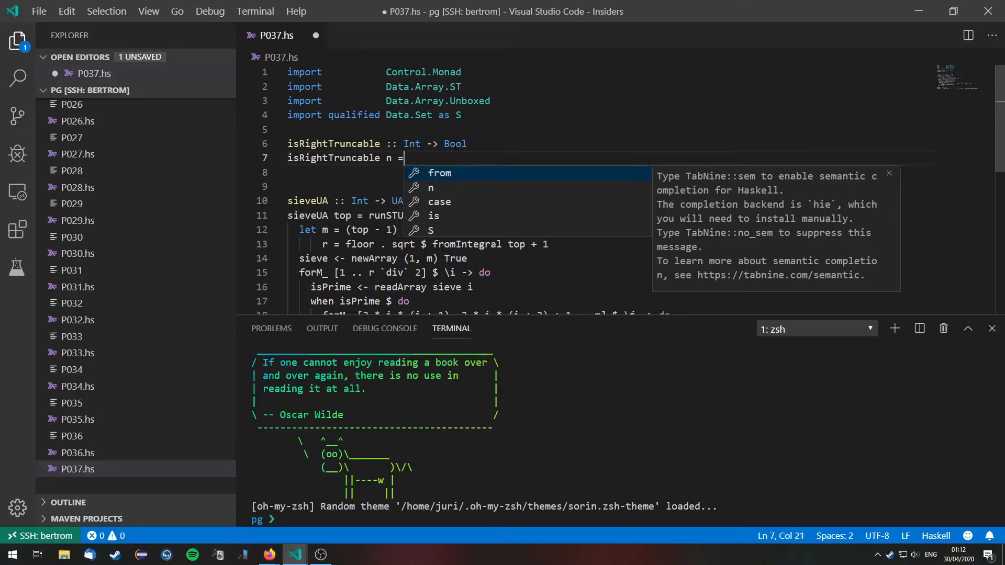
pyautogui.press('Escape')
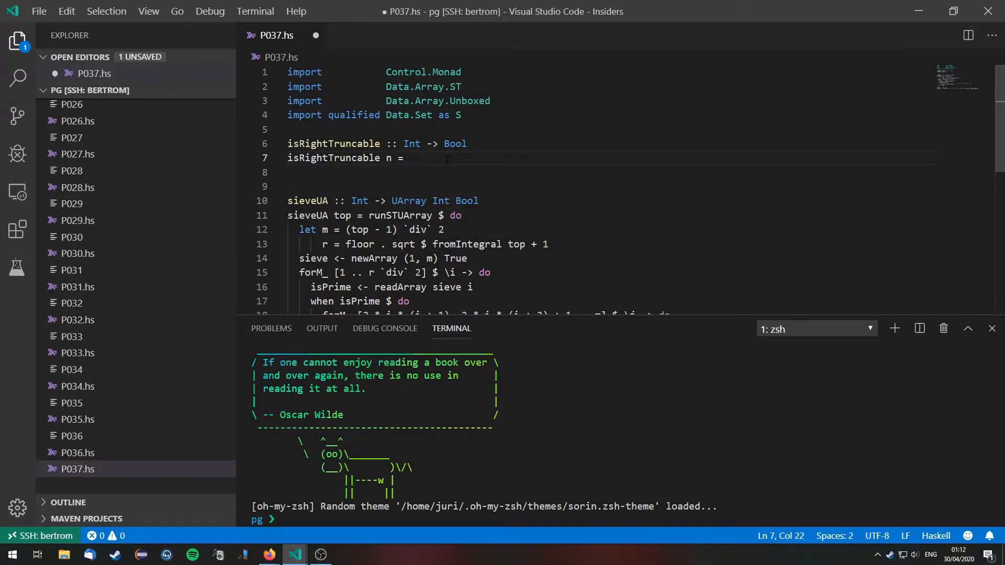
# Step: Write the body n `S.member` primes && isRightTruncable (n `mod` 10)
pyautogui.write('n `S.member')
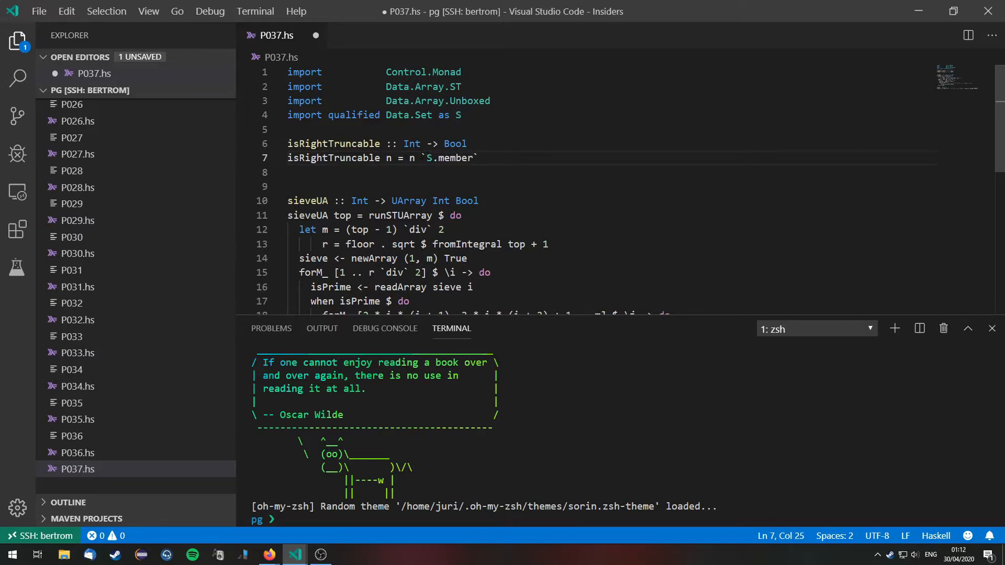
pyautogui.write('primes')
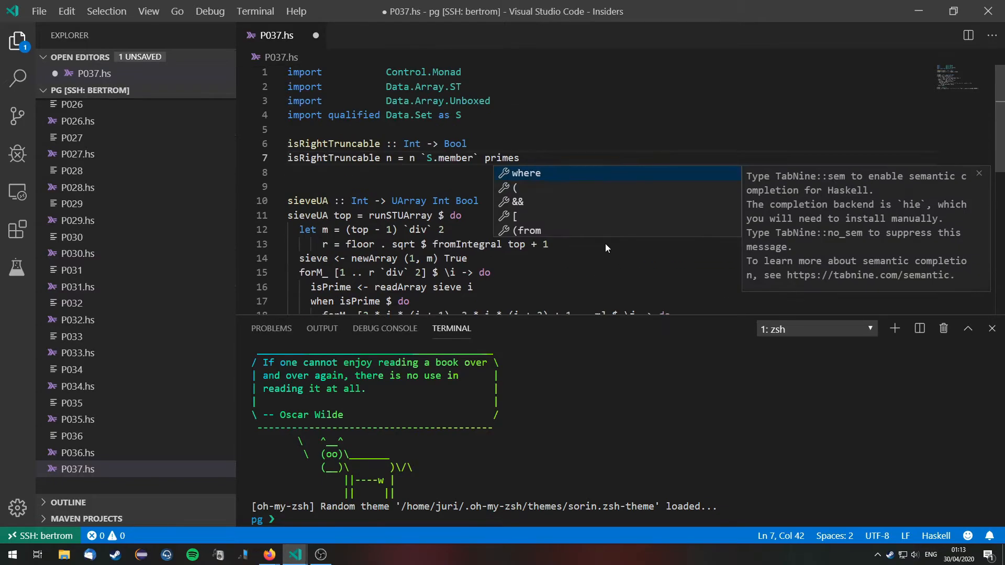
pyautogui.moveTo(598, 154)
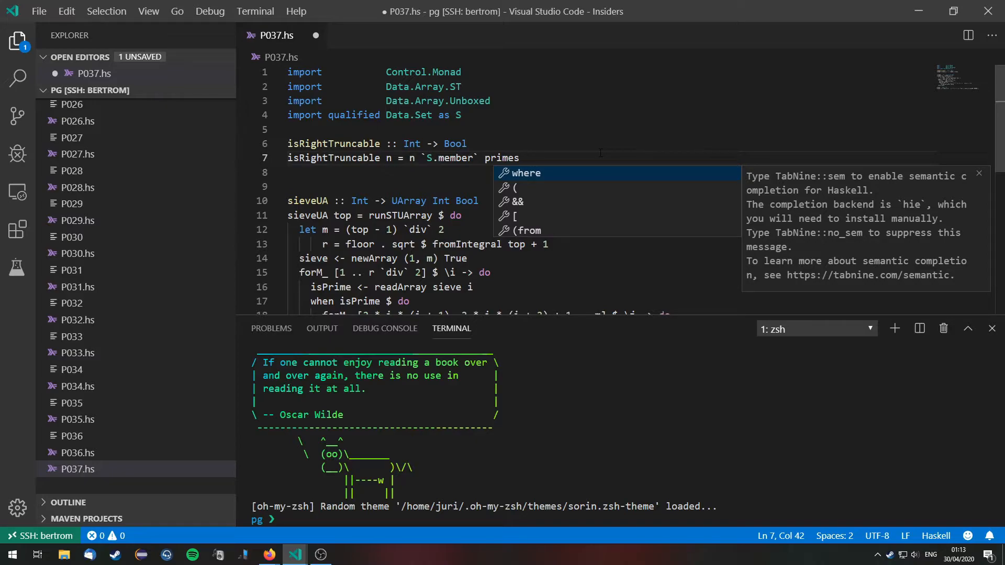
pyautogui.write('&&')
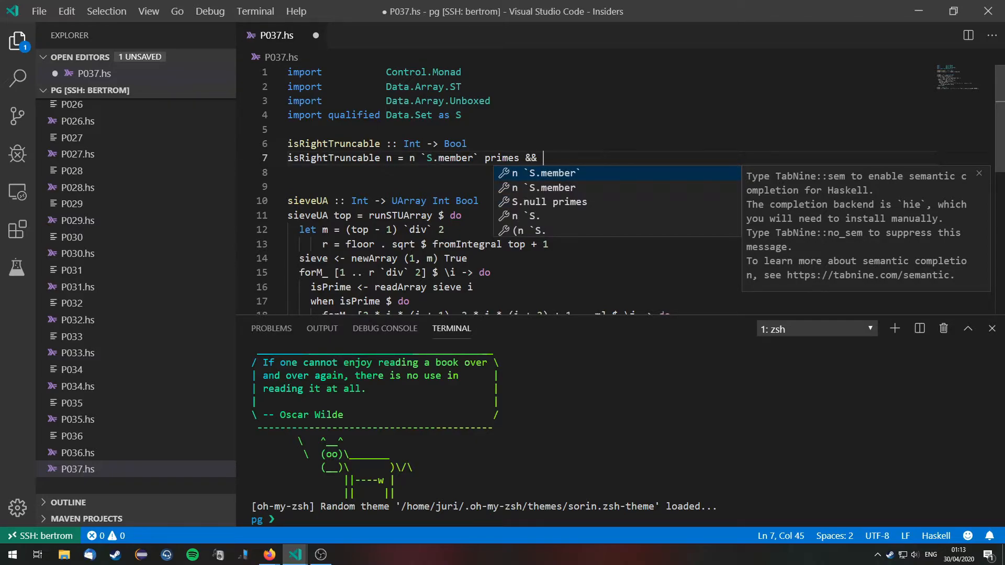
pyautogui.press('Escape')
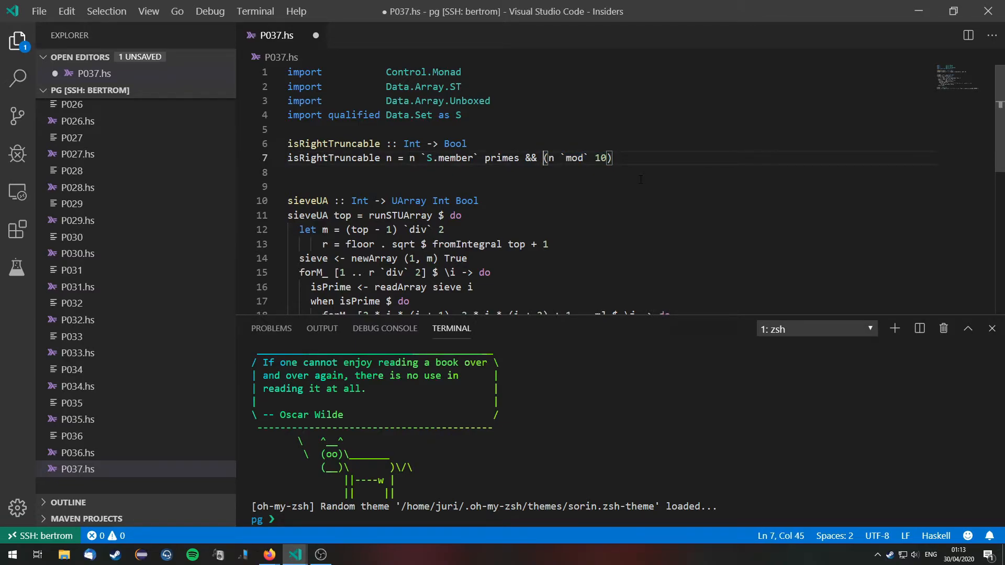
pyautogui.write('isRightTruncable')
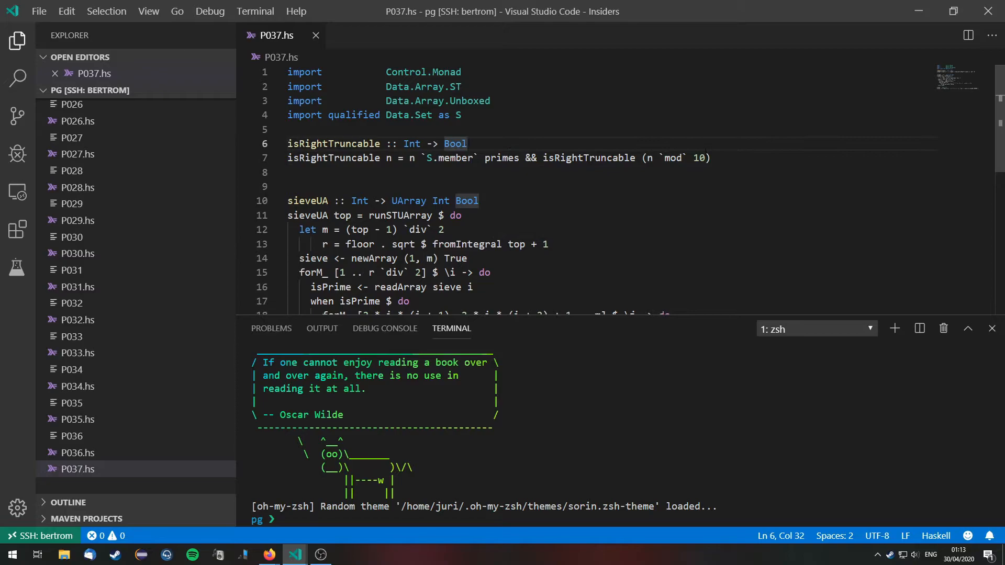
# Step: Add the base case isRightTruncable 0 = True above the recursive equation and save
pyautogui.write('isRightTruncable')
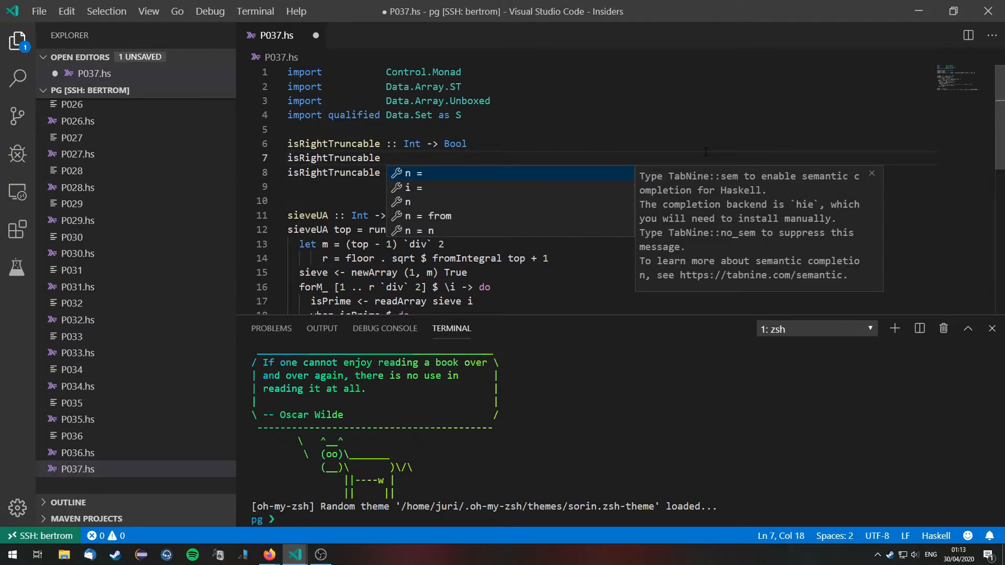
pyautogui.write('0 ?')
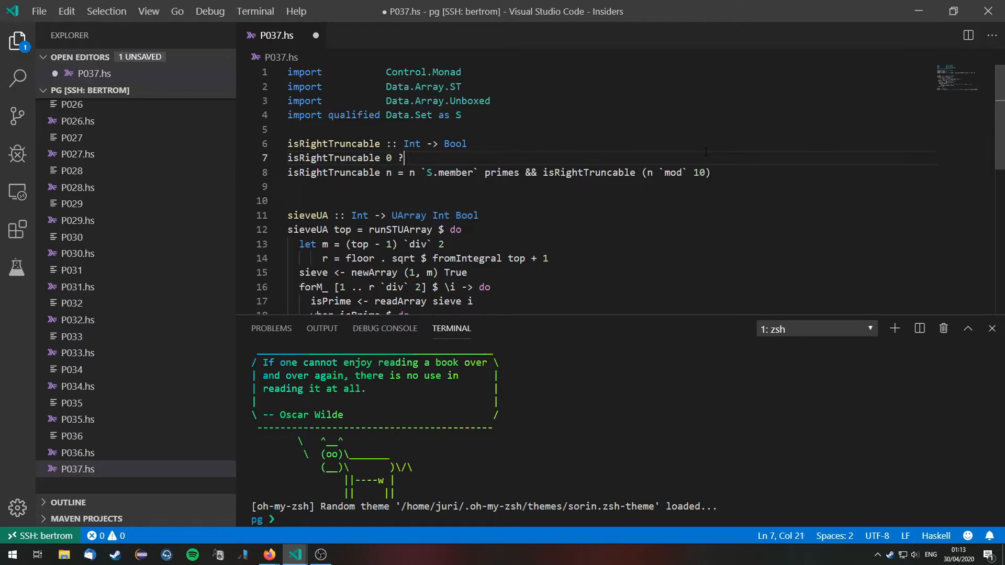
pyautogui.write('=')
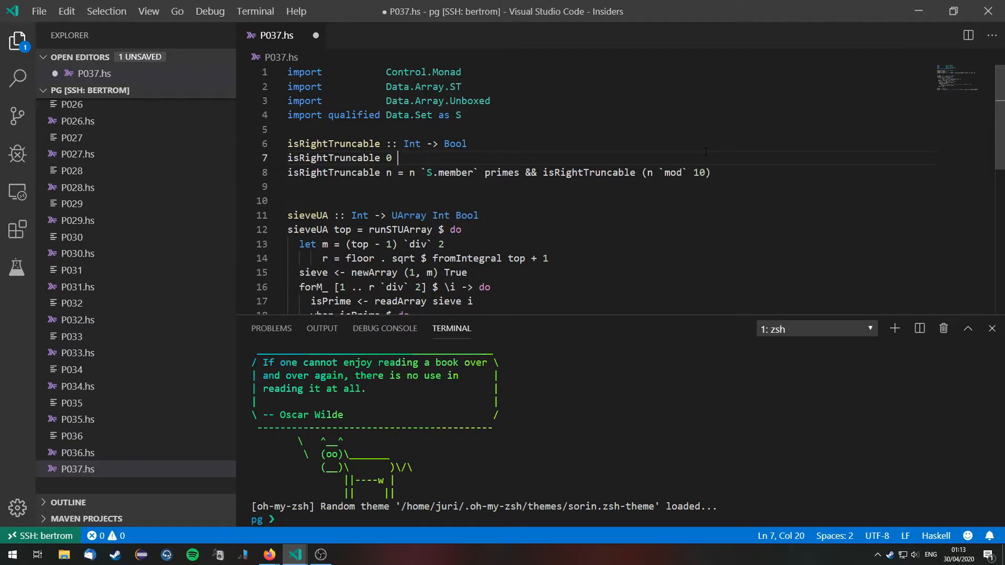
pyautogui.write('= True')
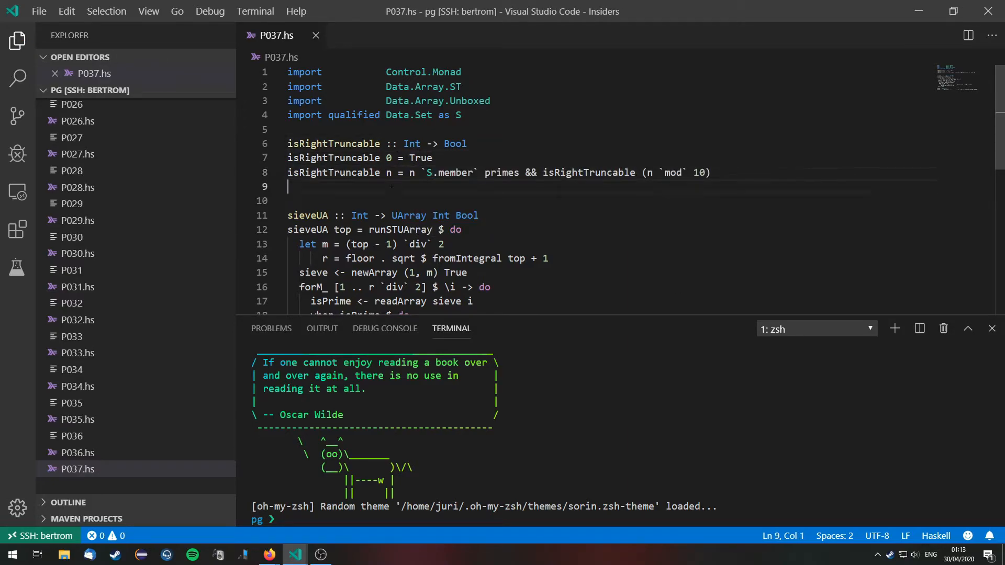
pyautogui.press('enter')
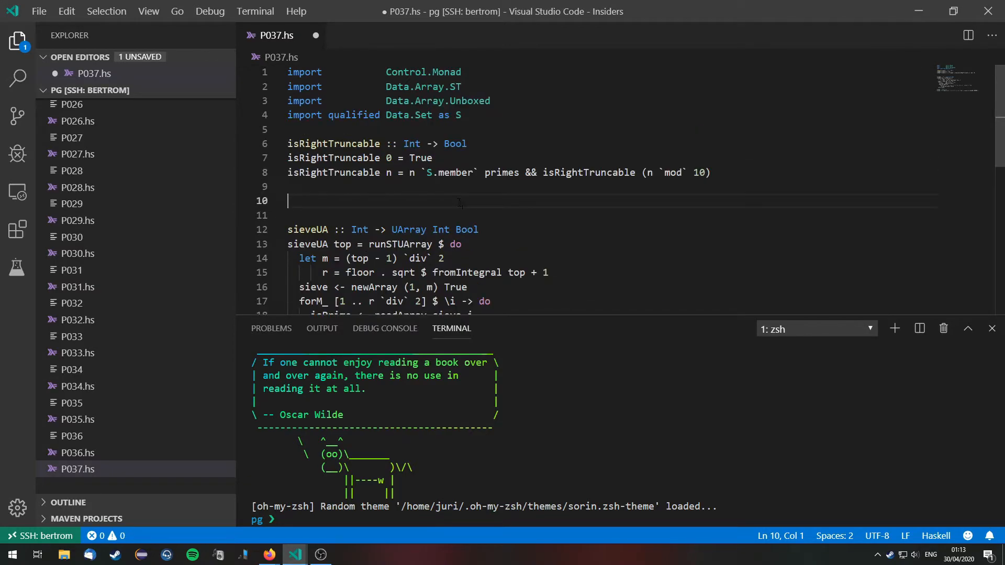
# Step: Write isLeftTruncable :: Int -> Bool with an unfinished n = equation opening a where clause
pyautogui.write('isLeftTruncable')
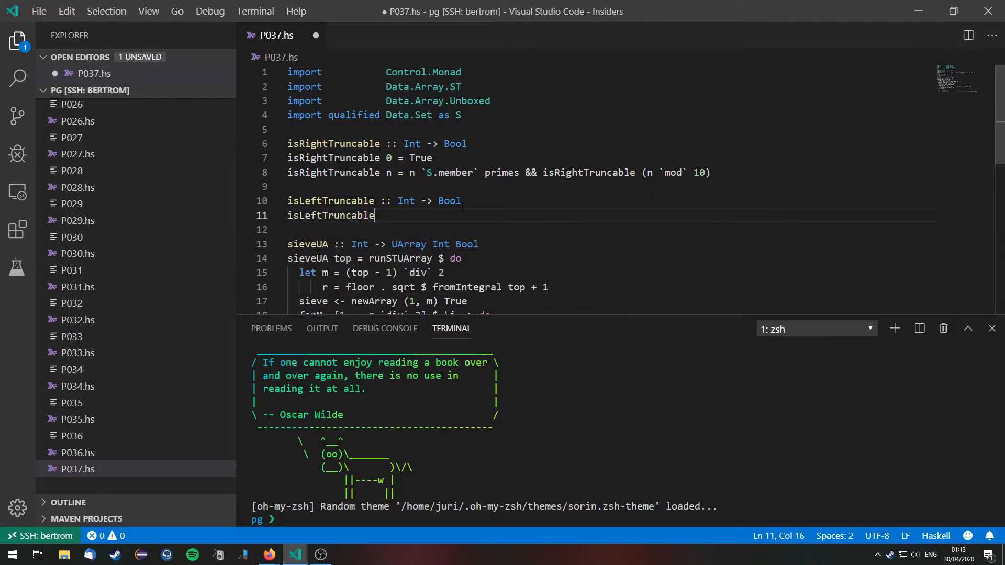
pyautogui.write('n')
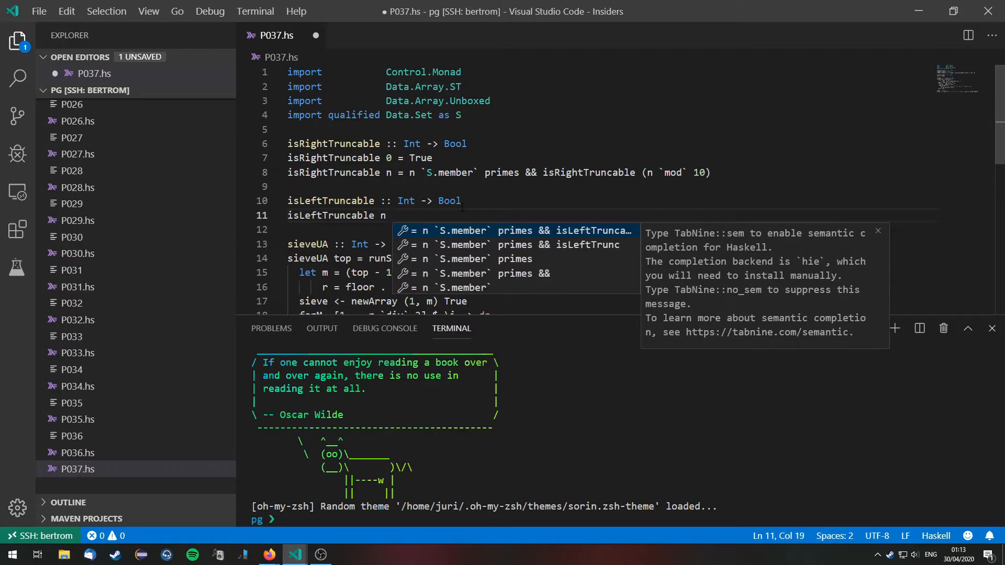
pyautogui.write('=')
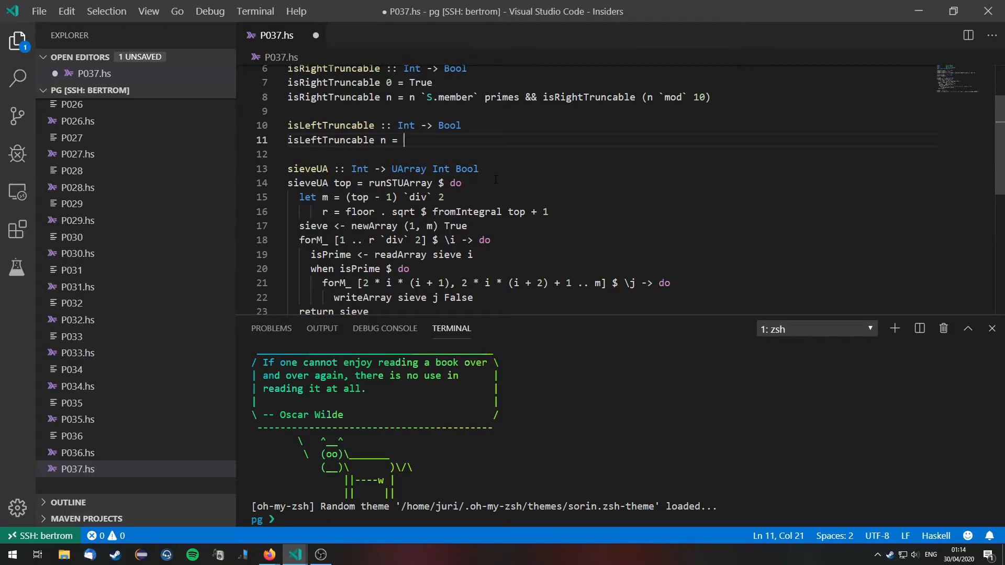
pyautogui.scroll(3)
pyautogui.write('where')
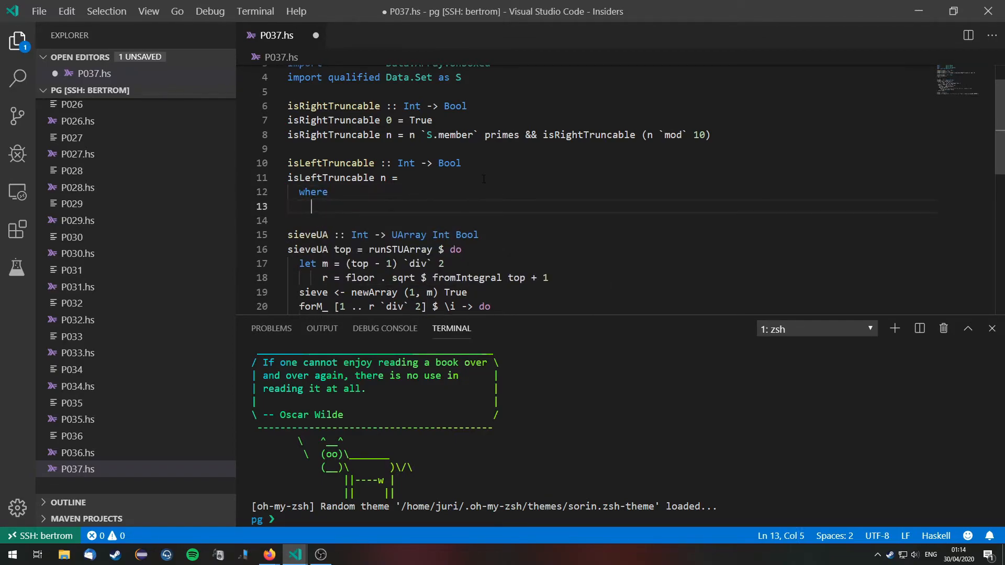
# Step: Declare the local helper go :: String -> Bool with a k@(_:...) pattern clause
pyautogui.write('go ::')
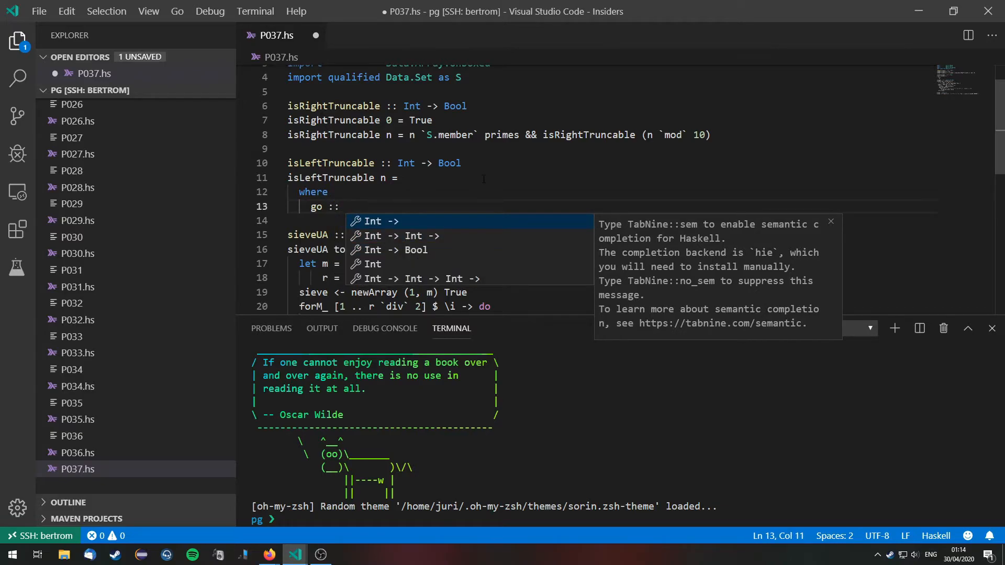
pyautogui.write('String')
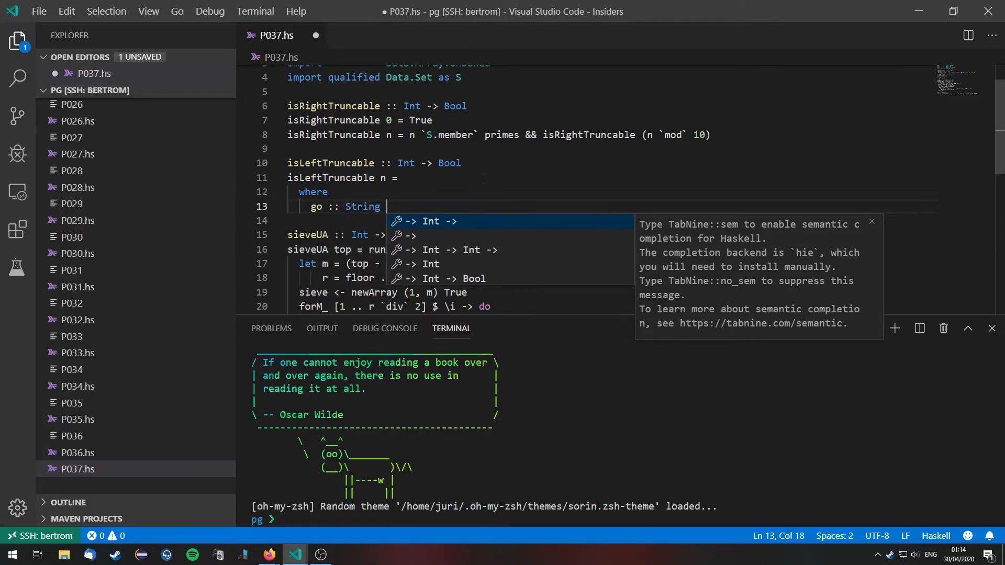
pyautogui.write('-> Bool')
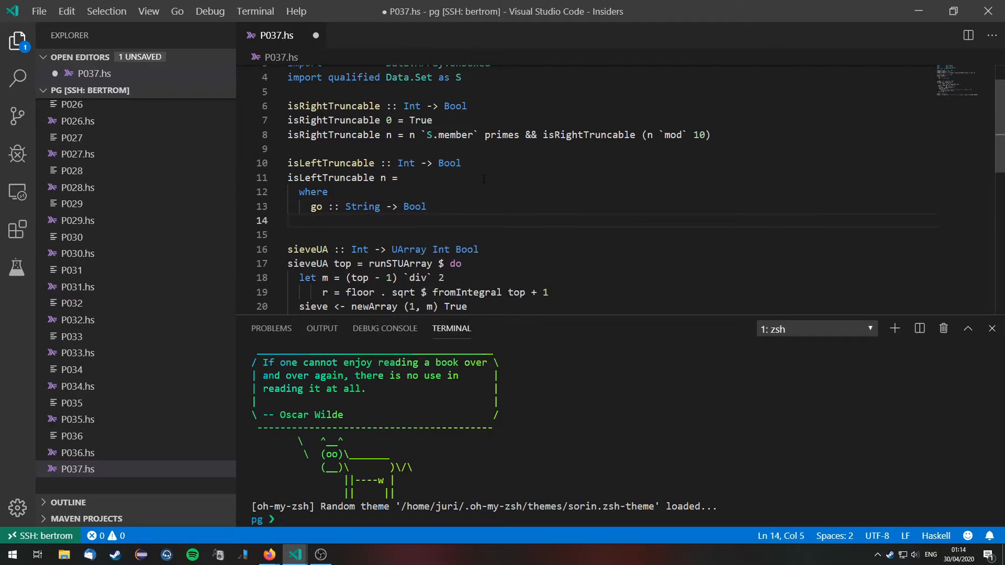
pyautogui.write('go')
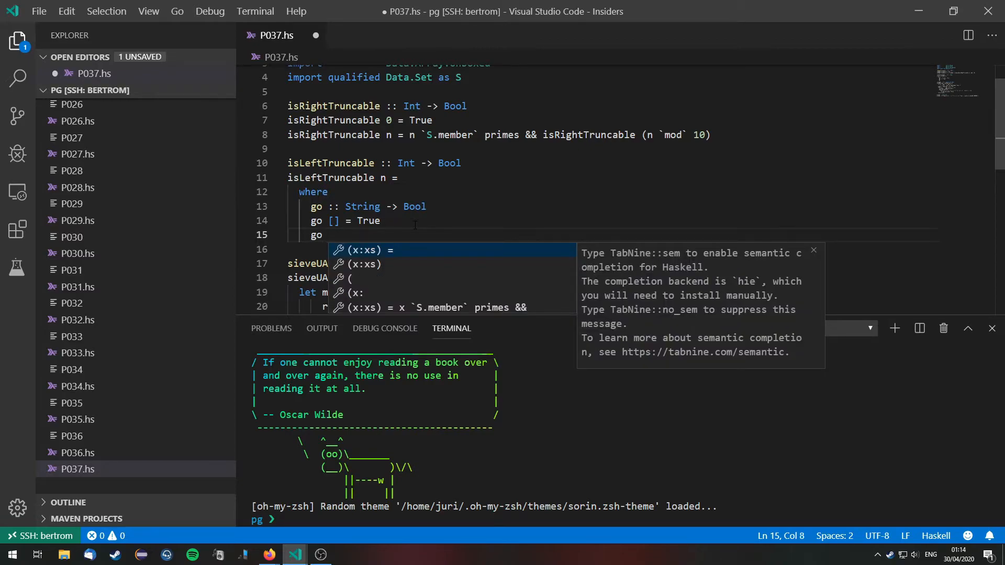
pyautogui.write('k@')
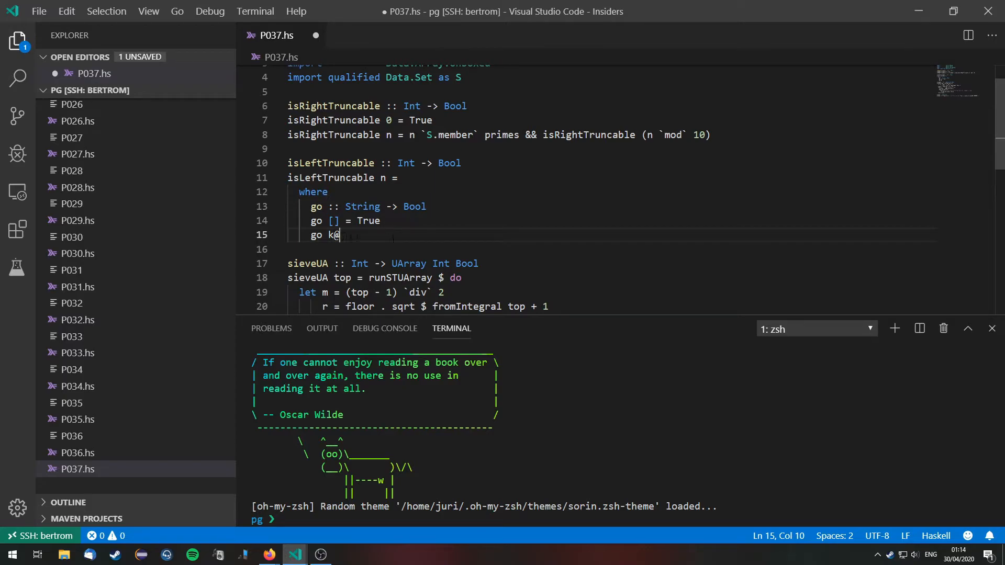
pyautogui.write('(')
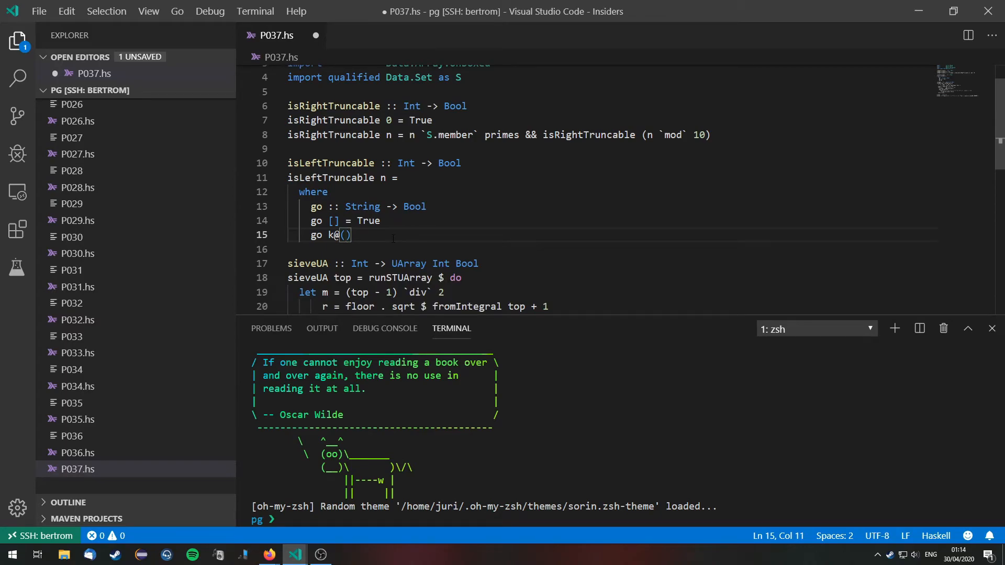
pyautogui.write('_:xs')
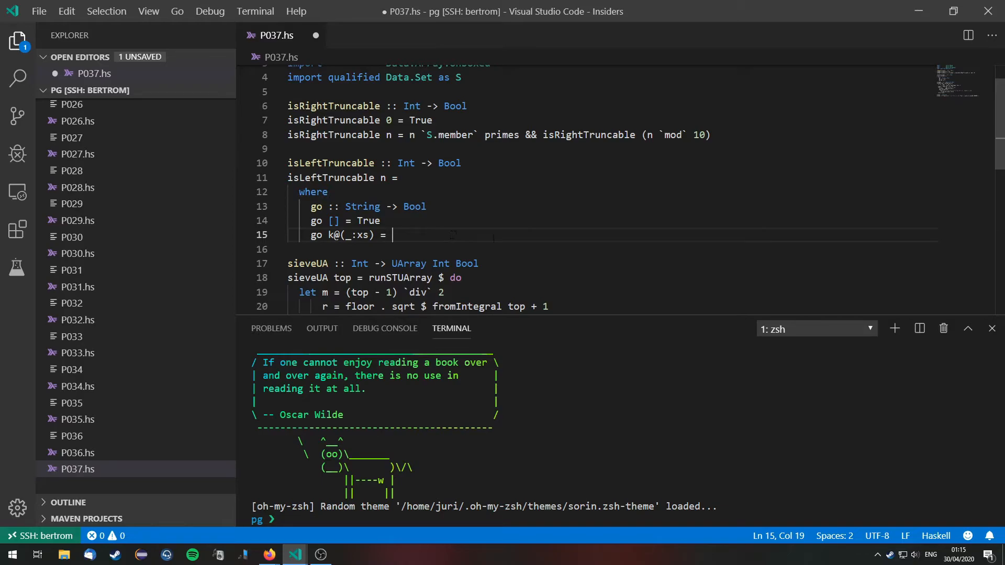
# Step: Complete go so it checks (read k) `S.member` primes && go xs on the remaining digits
pyautogui.write('()')
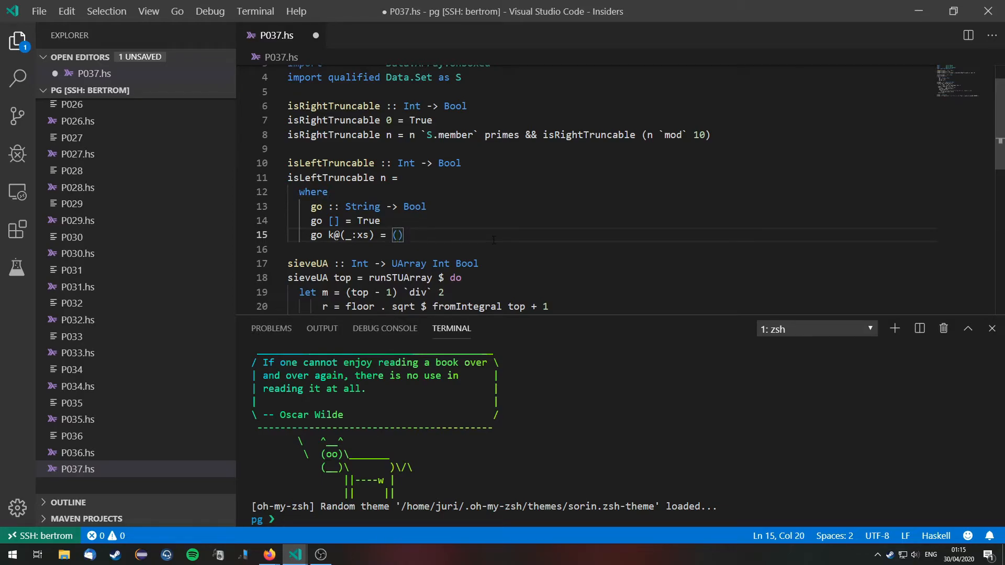
pyautogui.write('re')
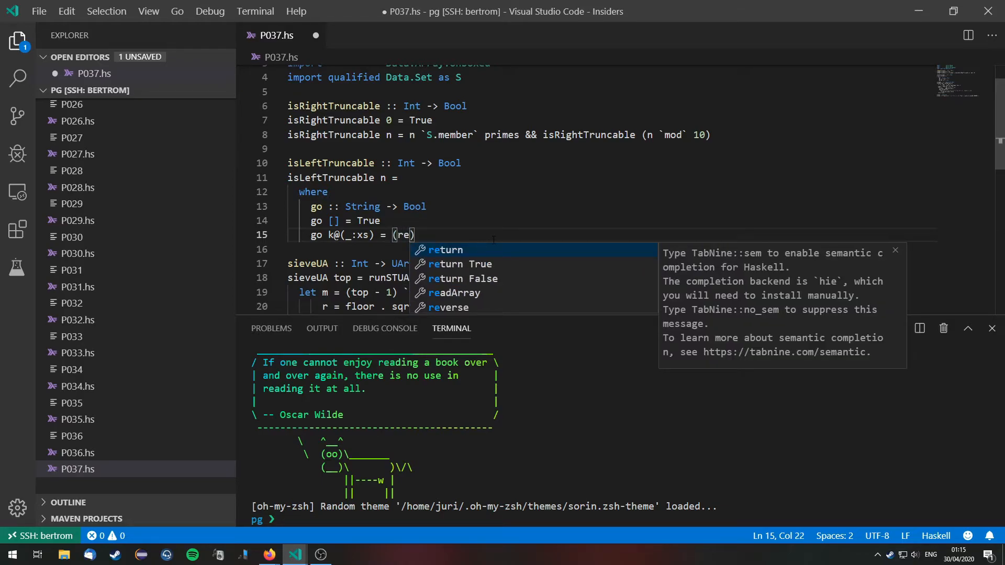
pyautogui.write('ad k')
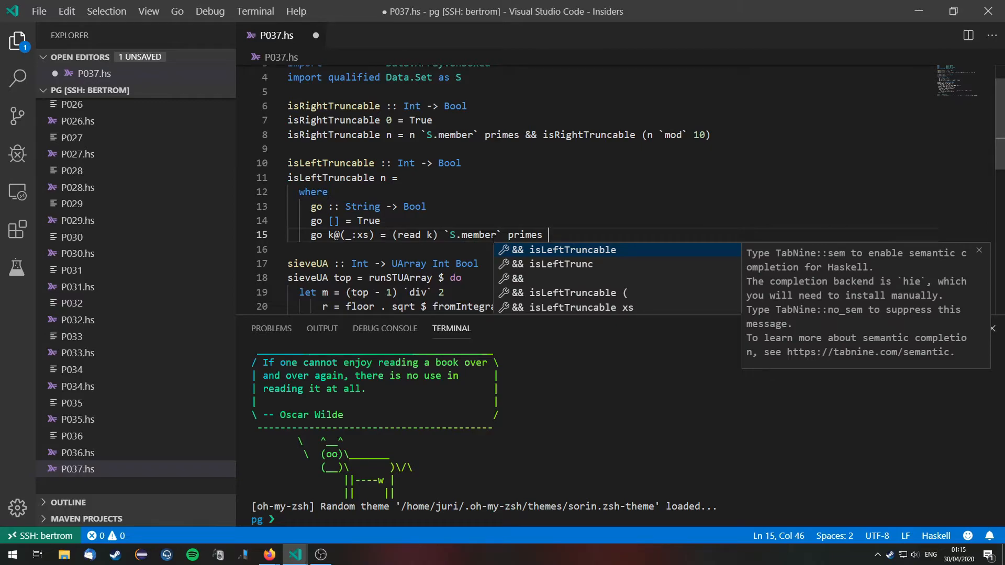
pyautogui.write('&&')
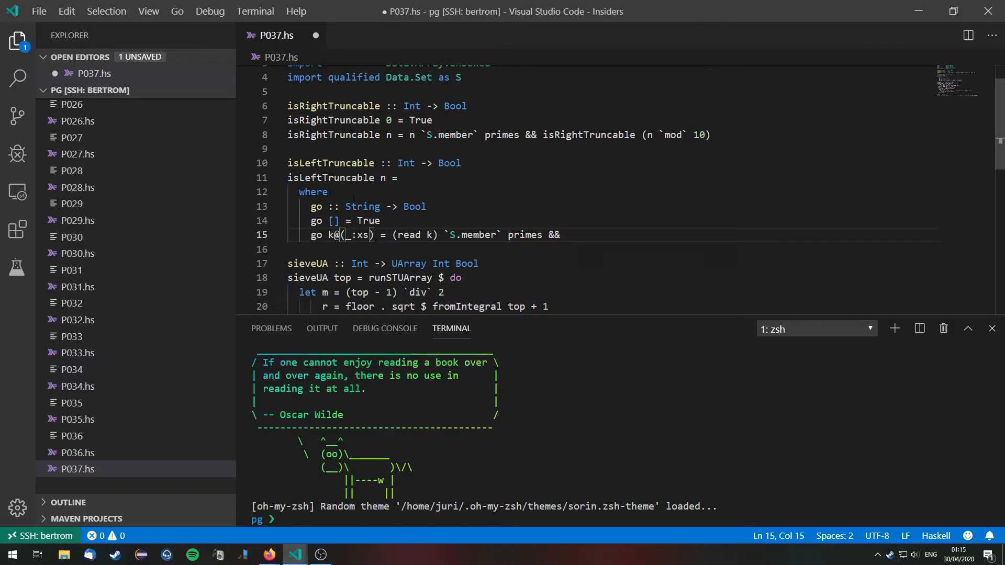
pyautogui.click(568, 235)
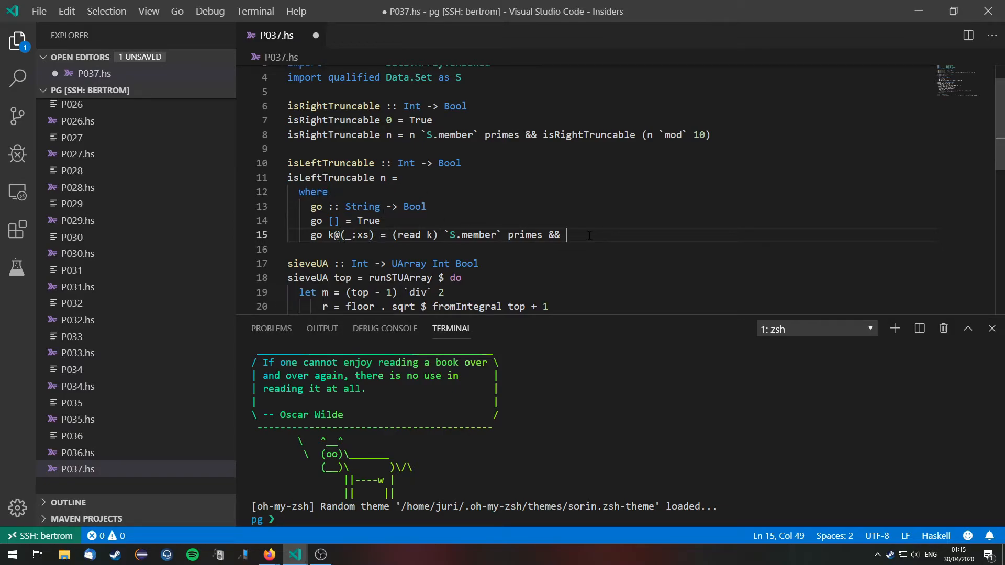
pyautogui.write('go xs')
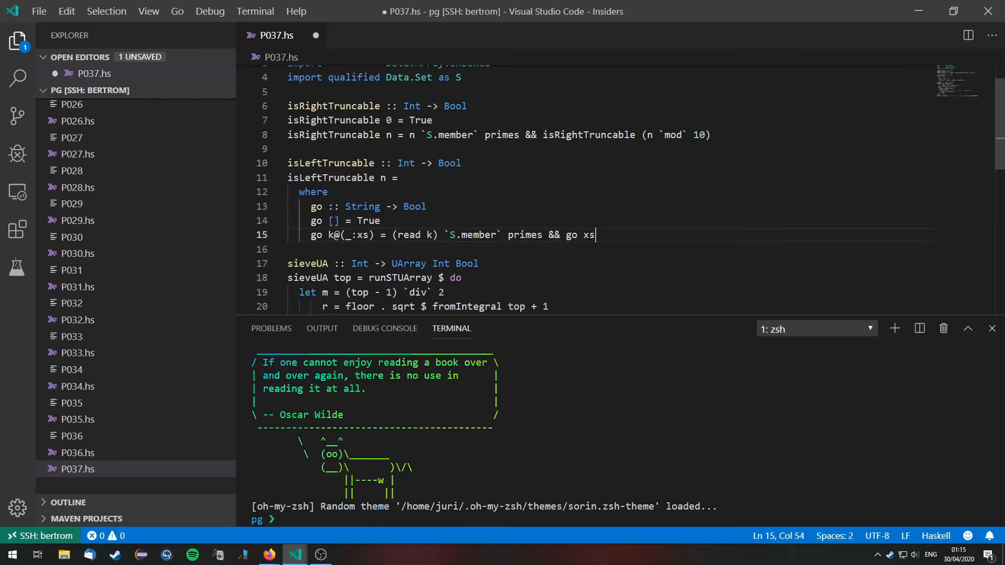
pyautogui.click(440, 178)
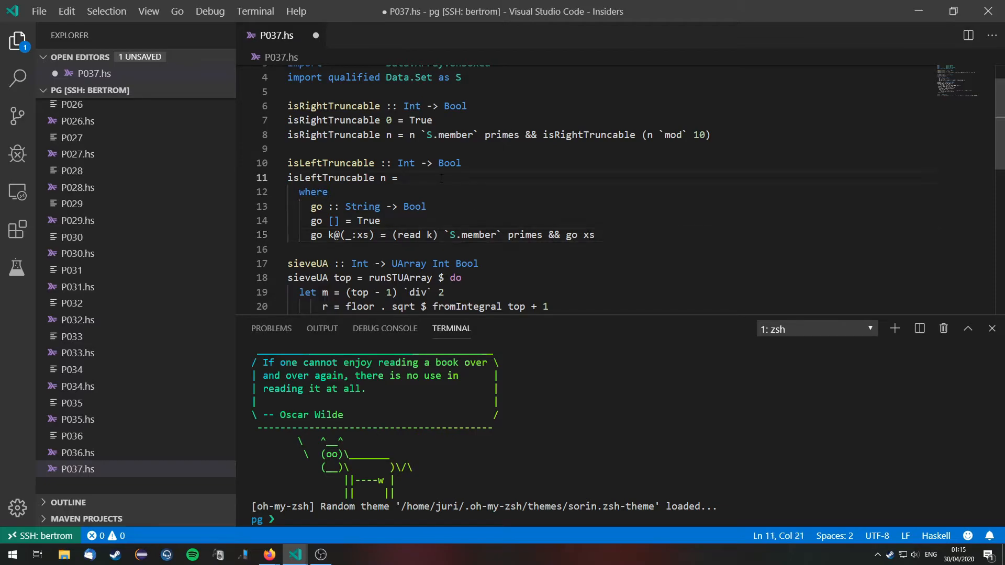
# Step: Define isLeftTruncable n = go (show n), save, and add a blank line below the helper
pyautogui.write('go ()')
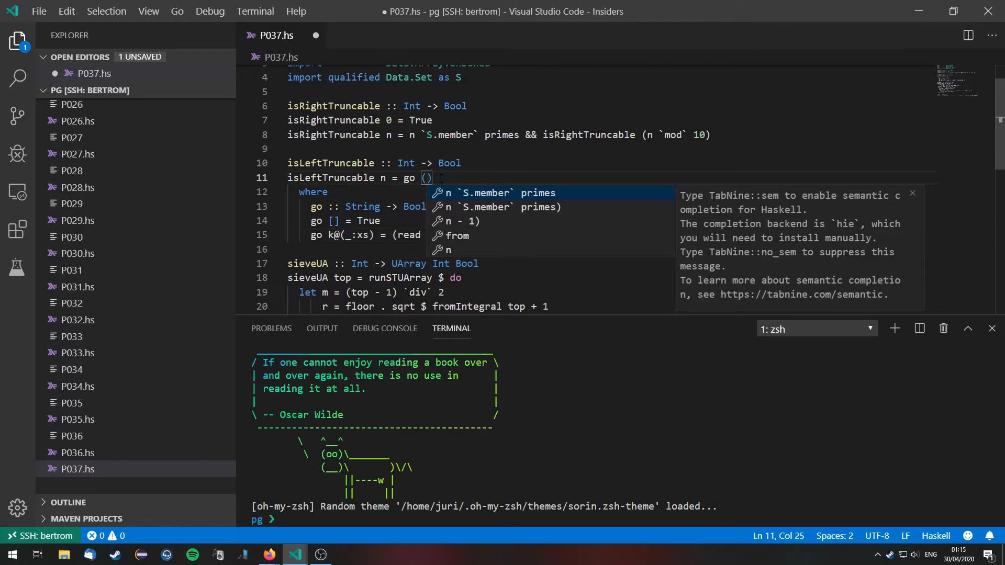
pyautogui.write('show')
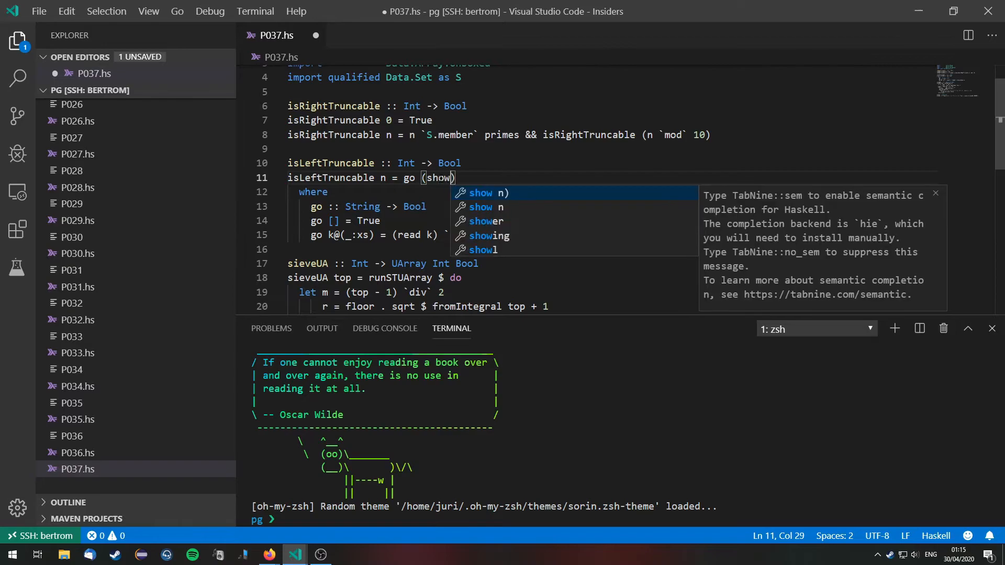
pyautogui.write('n')
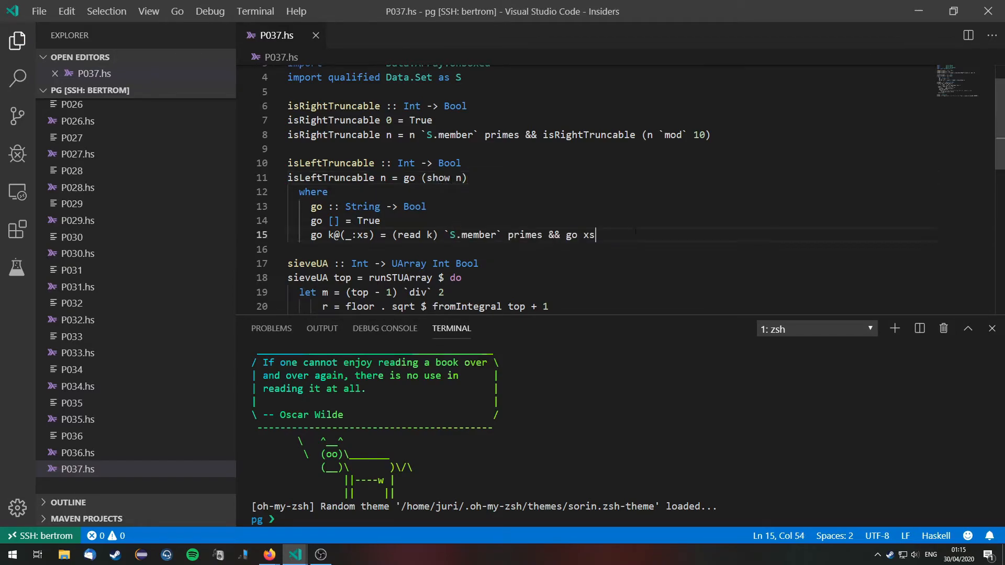
pyautogui.press('Enter')
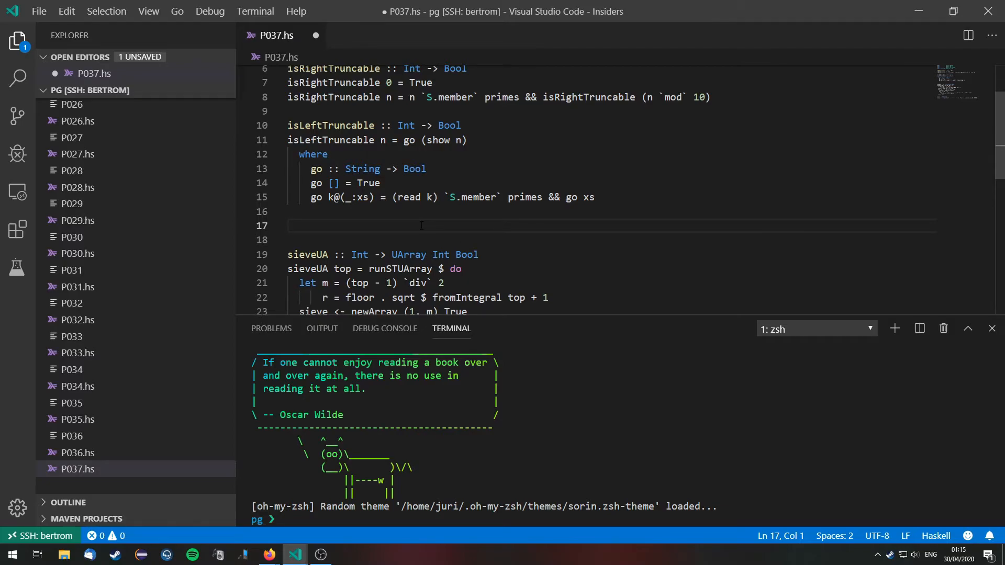
# Step: Declare main :: IO () and start its expression from S.toList primes
pyautogui.write('m')
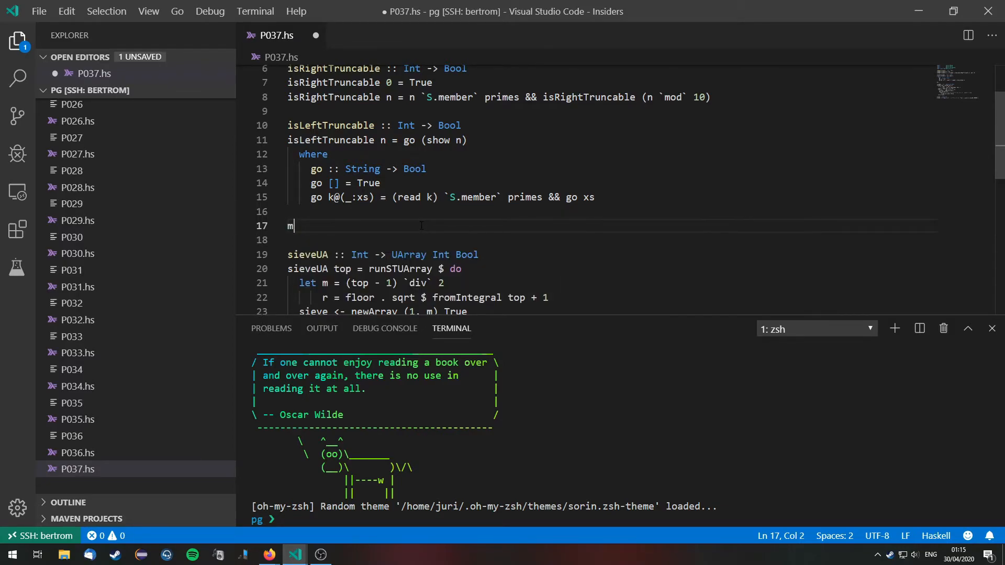
pyautogui.write('ain :: IO ()')
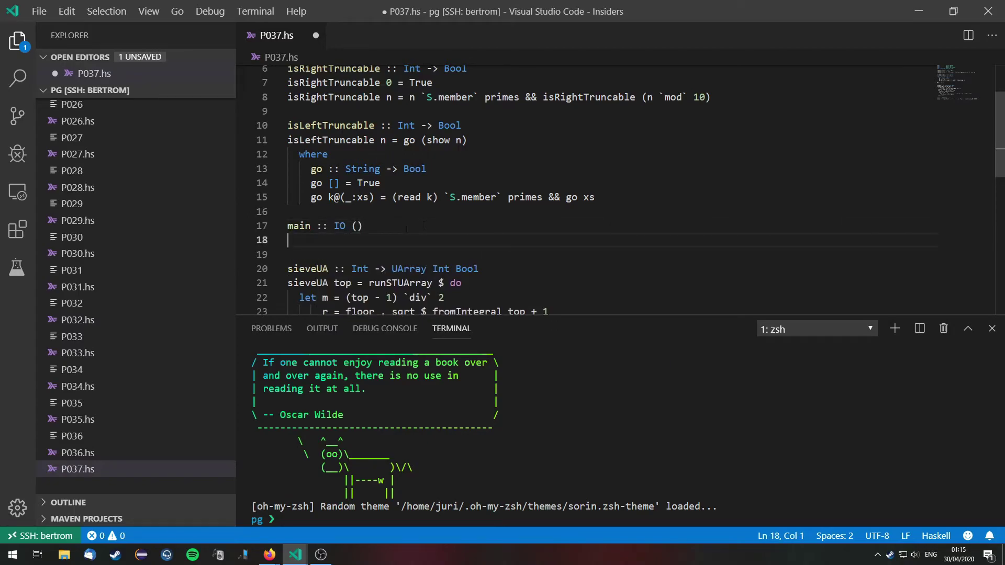
pyautogui.write('main')
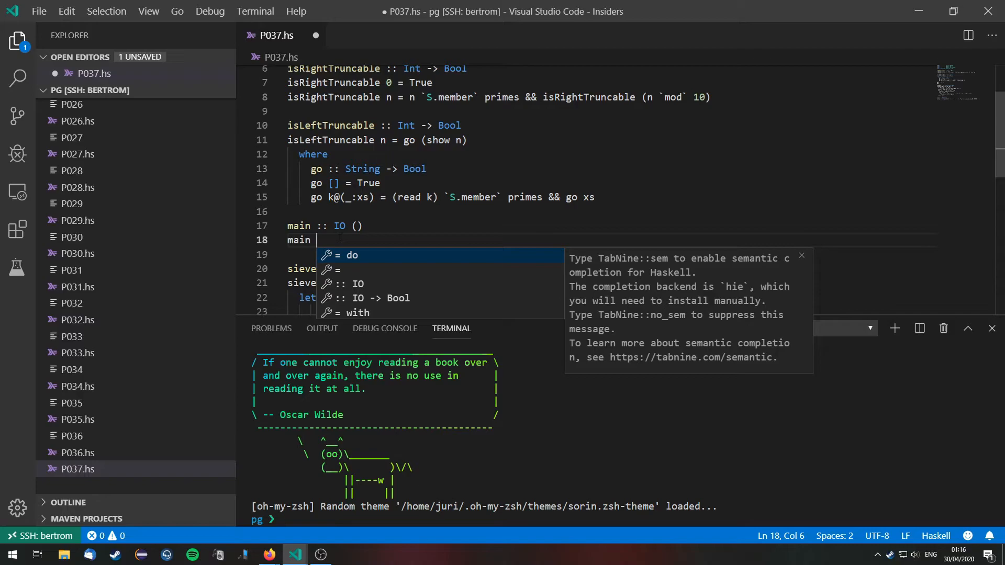
pyautogui.write('=')
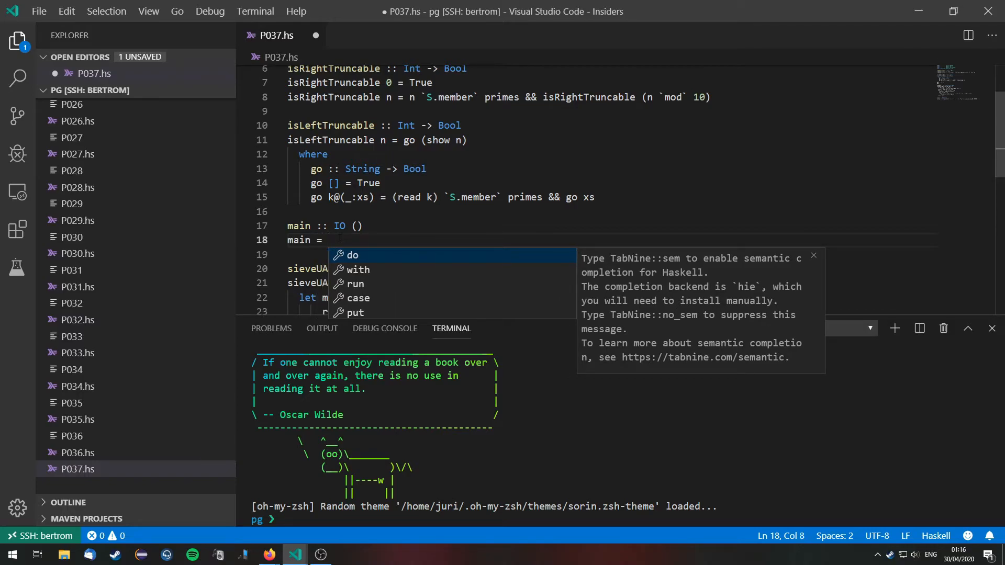
pyautogui.write('S.')
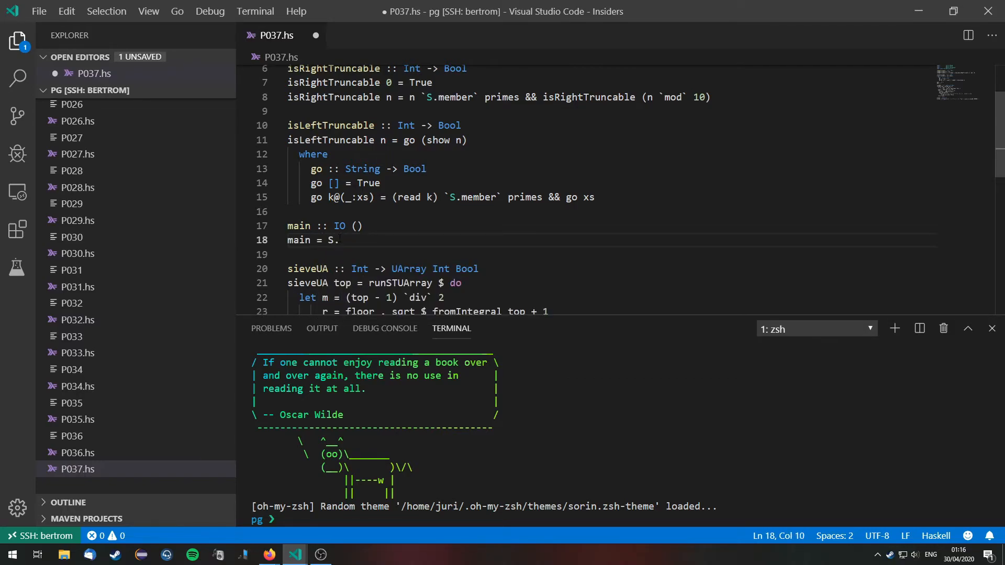
pyautogui.scroll(-3)
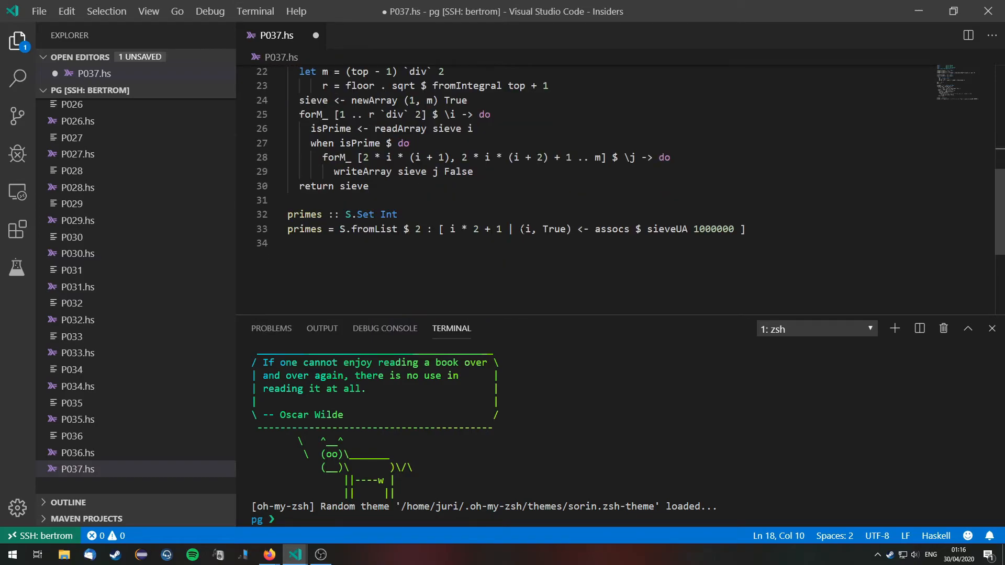
pyautogui.scroll(3)
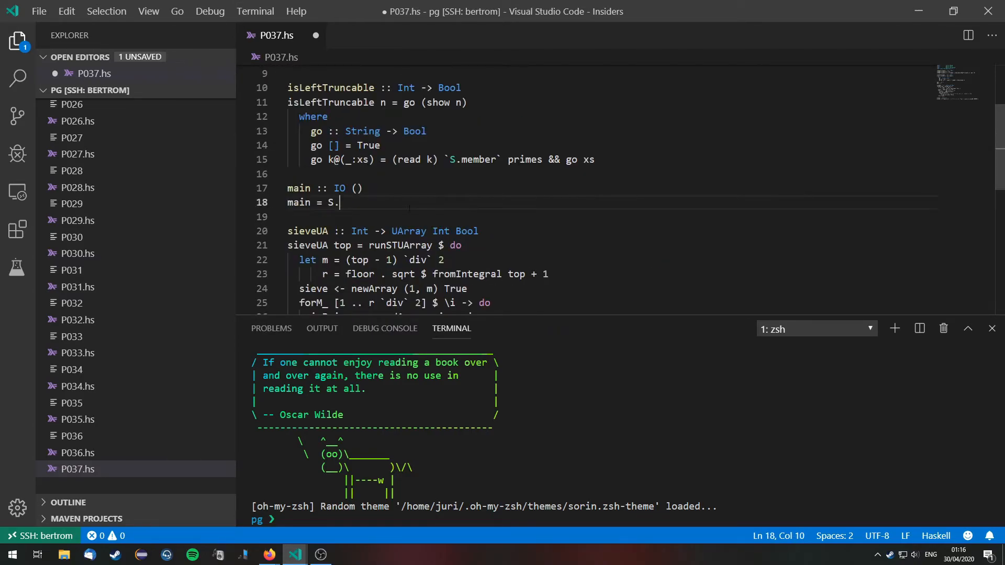
pyautogui.write('toList')
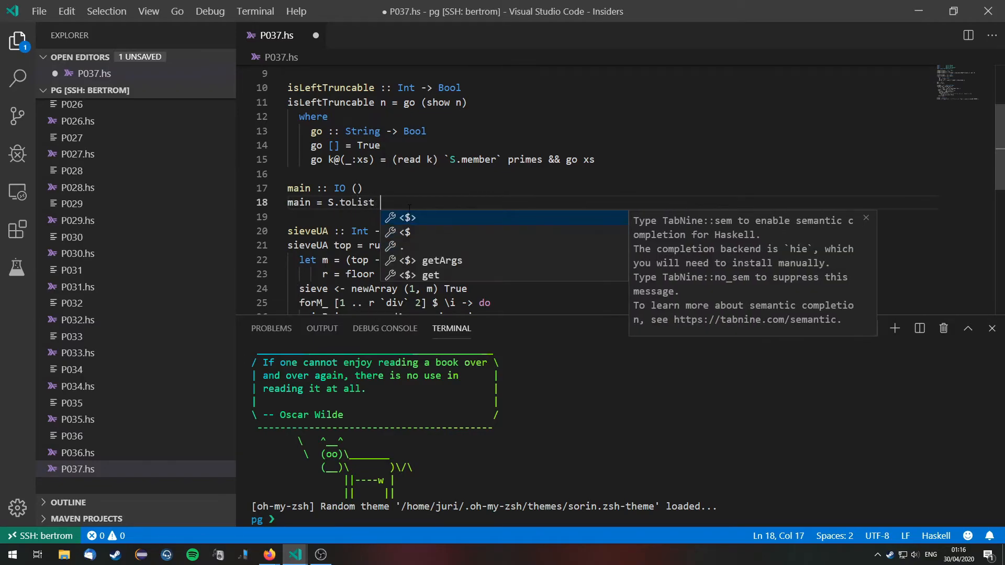
pyautogui.write('primes')
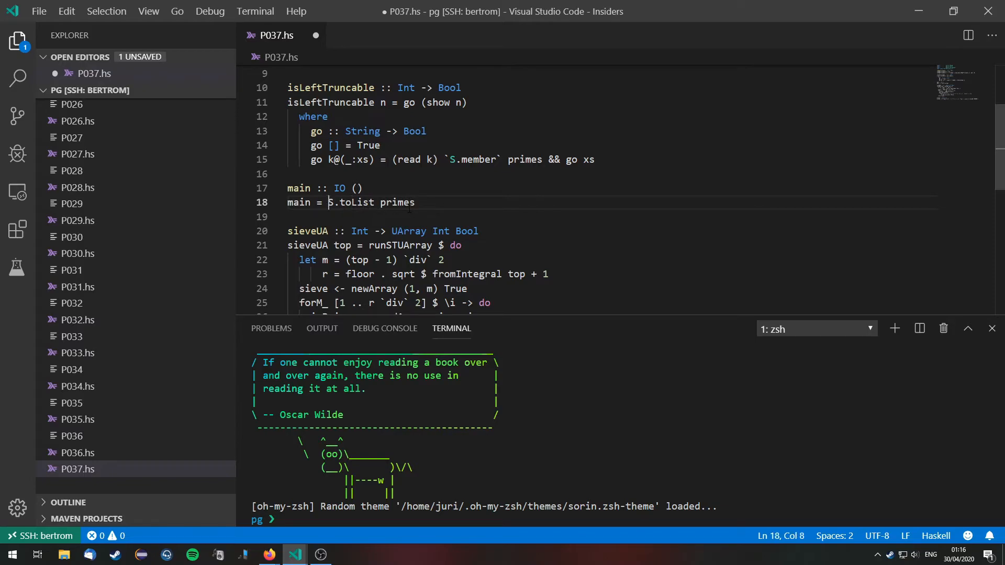
# Step: Filter the primes with \x -> isLeftTruncable x && isRightTruncable x
pyautogui.write('$')
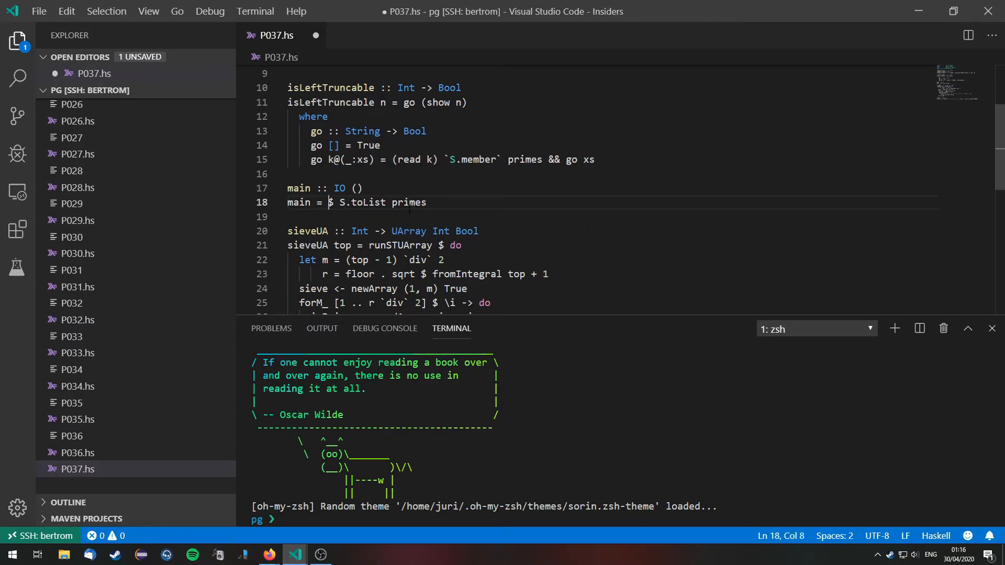
pyautogui.write('filter (')
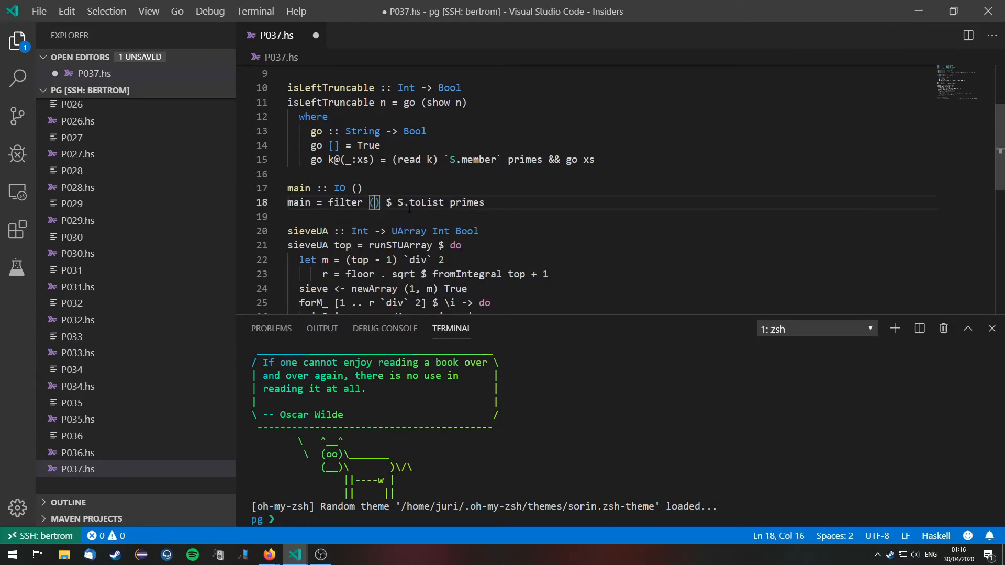
pyautogui.write('\\X')
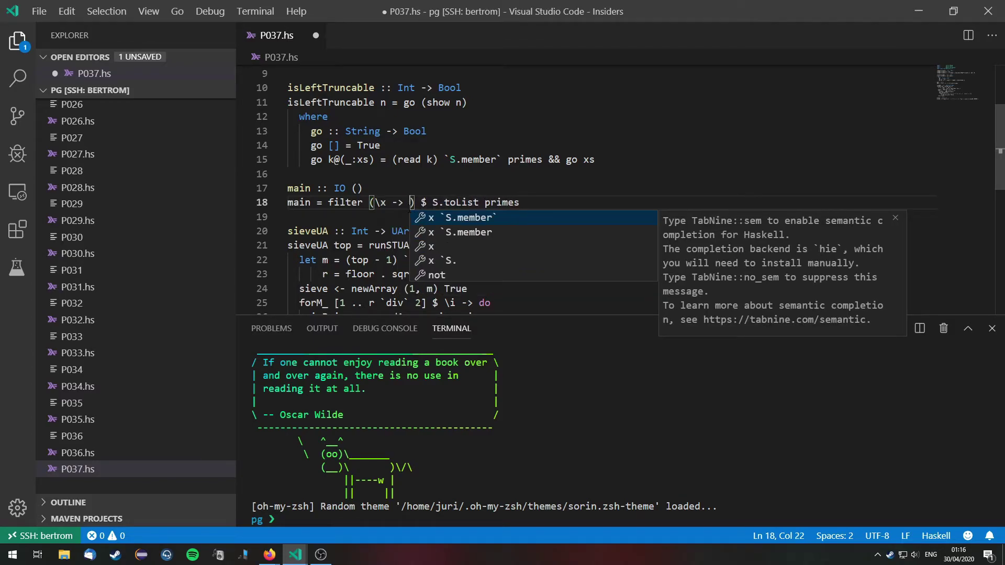
pyautogui.write('isLeftTruncable x')
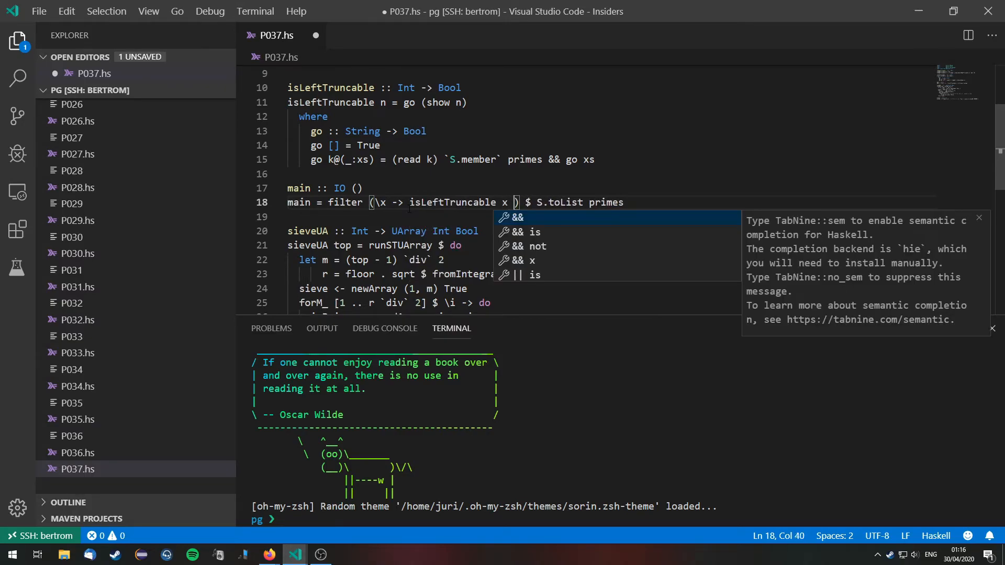
pyautogui.write('&& isRightTruncable x')
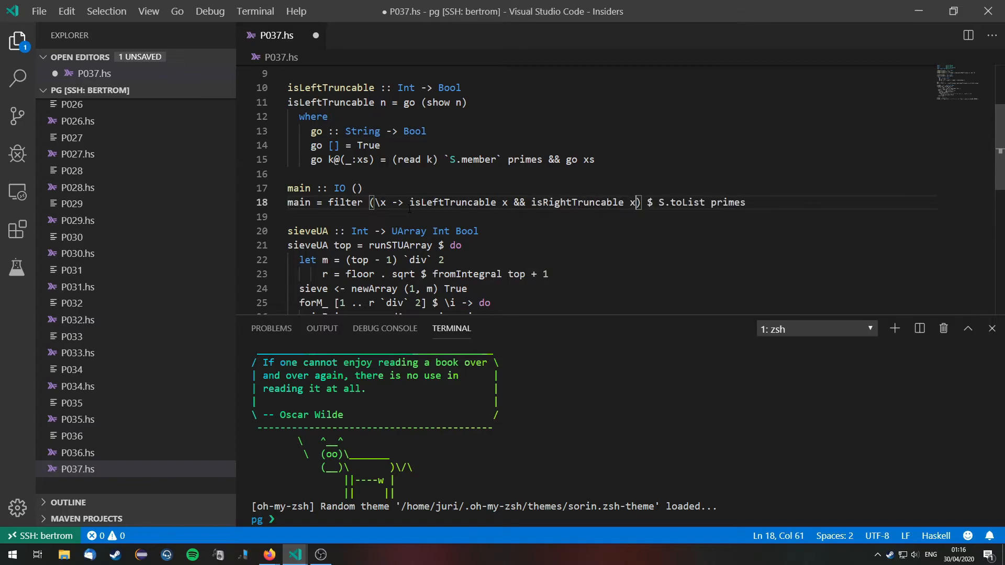
# Step: Prefix the pipeline with print $ sum $ take 11 so main prints the sum of the first eleven
pyautogui.click(642, 202)
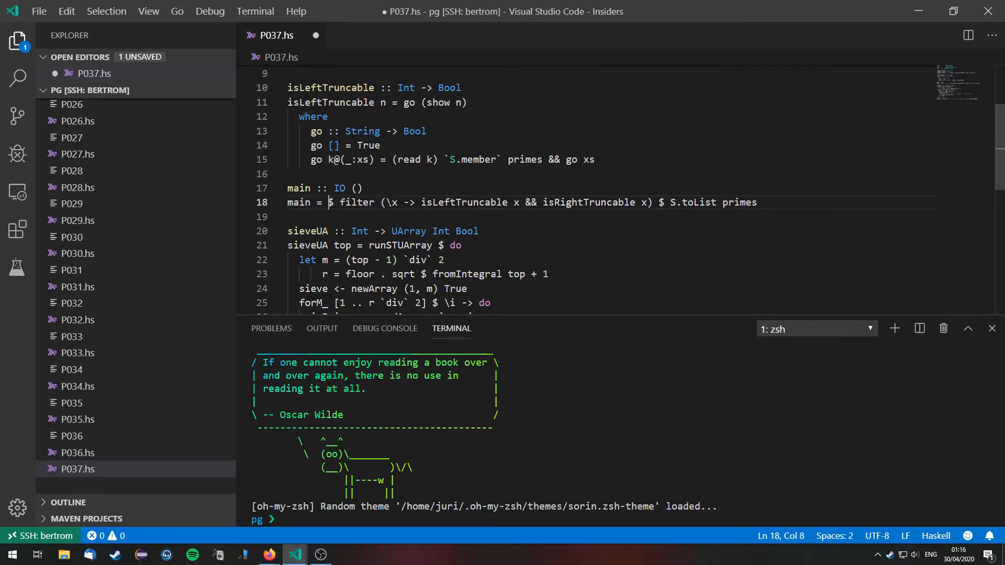
pyautogui.write('filt')
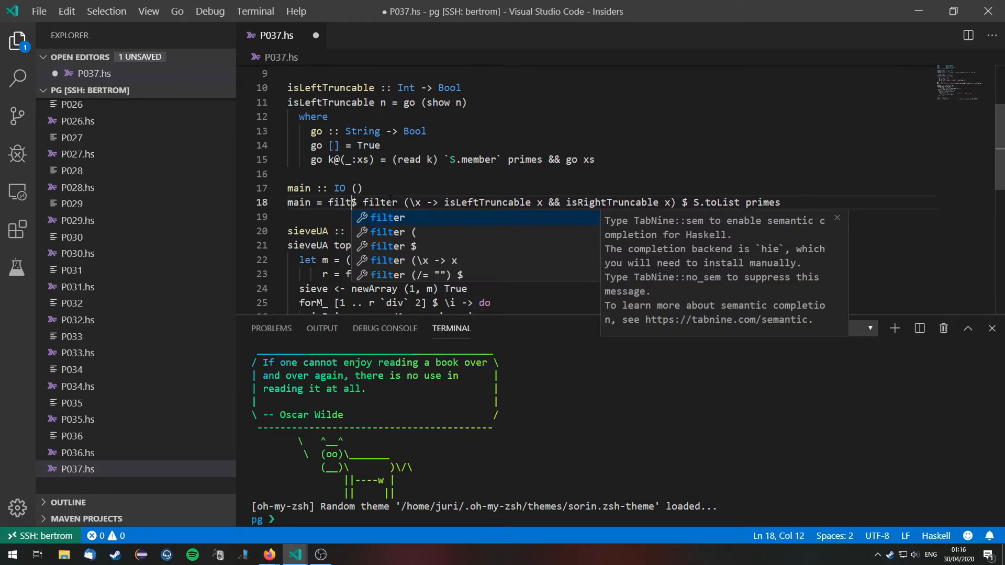
pyautogui.write('take 11')
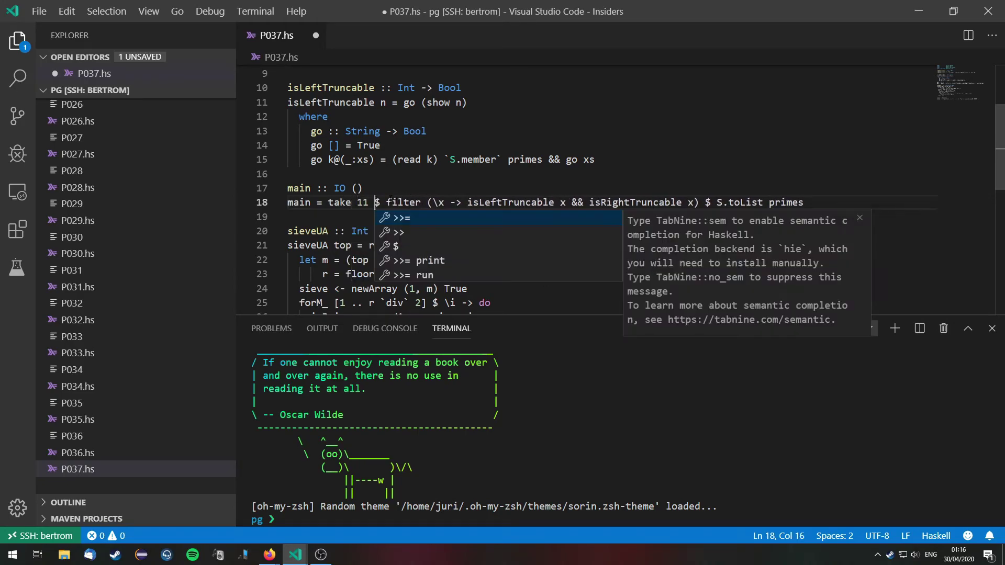
pyautogui.press('Escape')
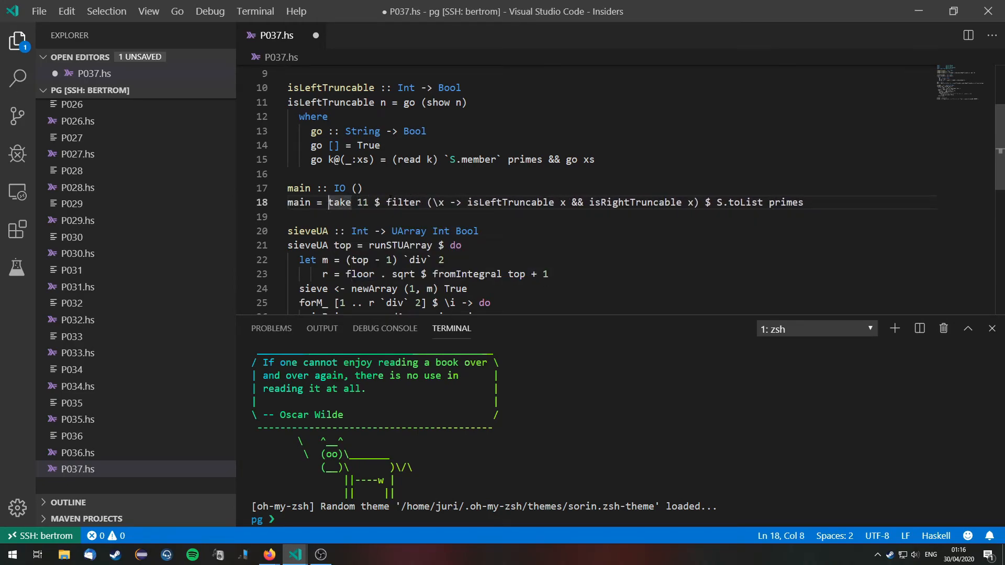
pyautogui.write('sum $')
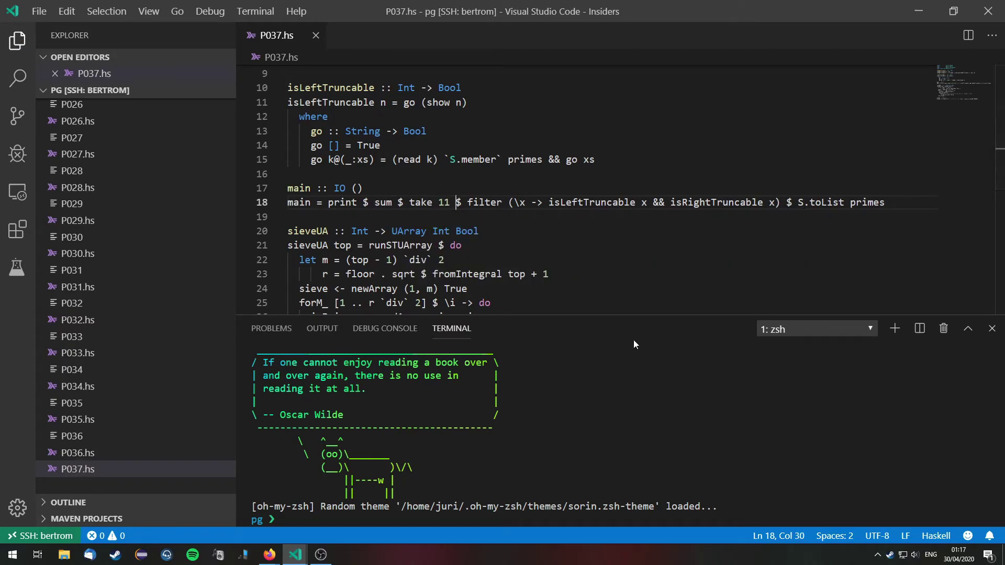
pyautogui.moveTo(269, 555)
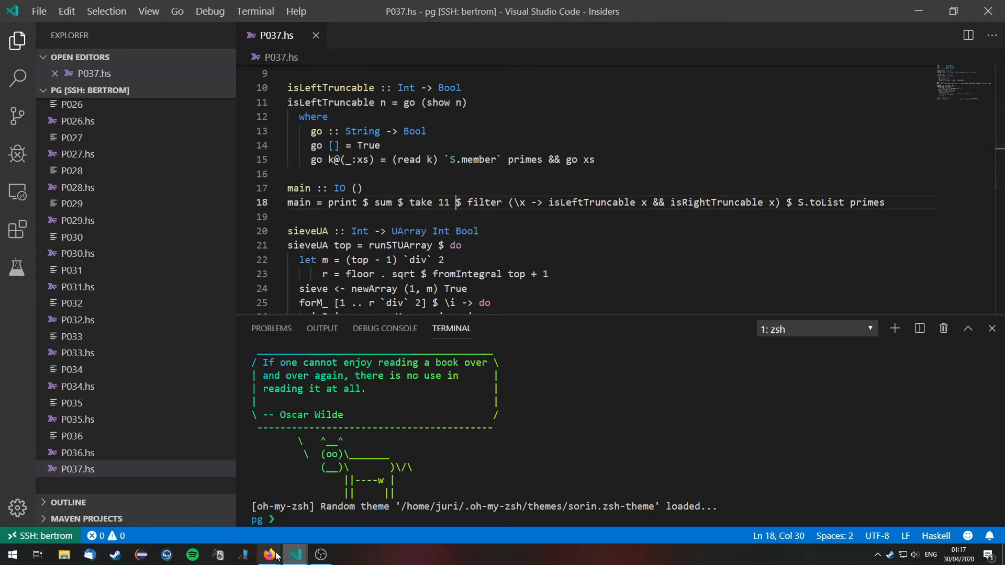
# Step: Reread Problem 37's note that 2, 3, 5 and 7 are not truncatable, then return to the code
pyautogui.click(269, 555)
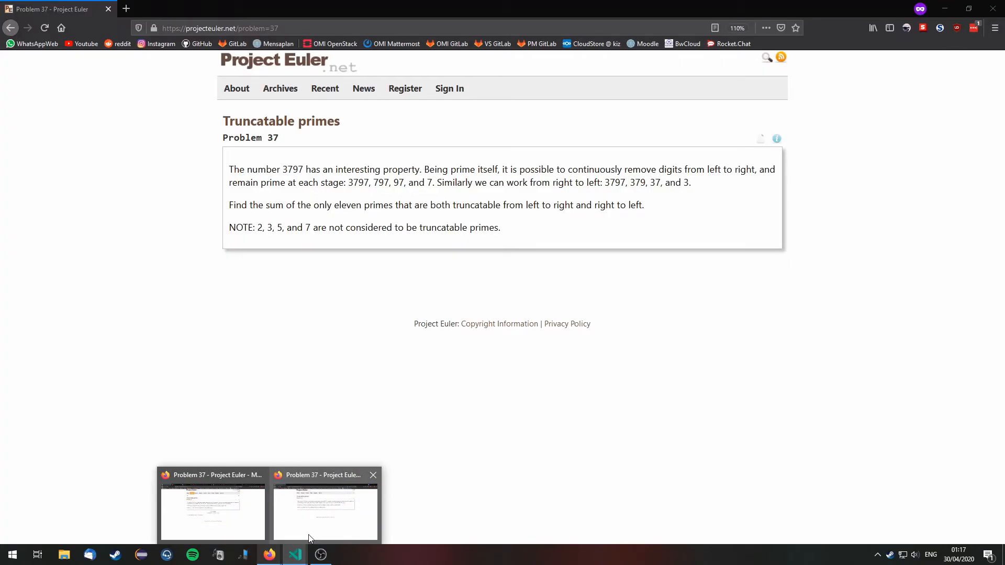
pyautogui.moveTo(271, 231)
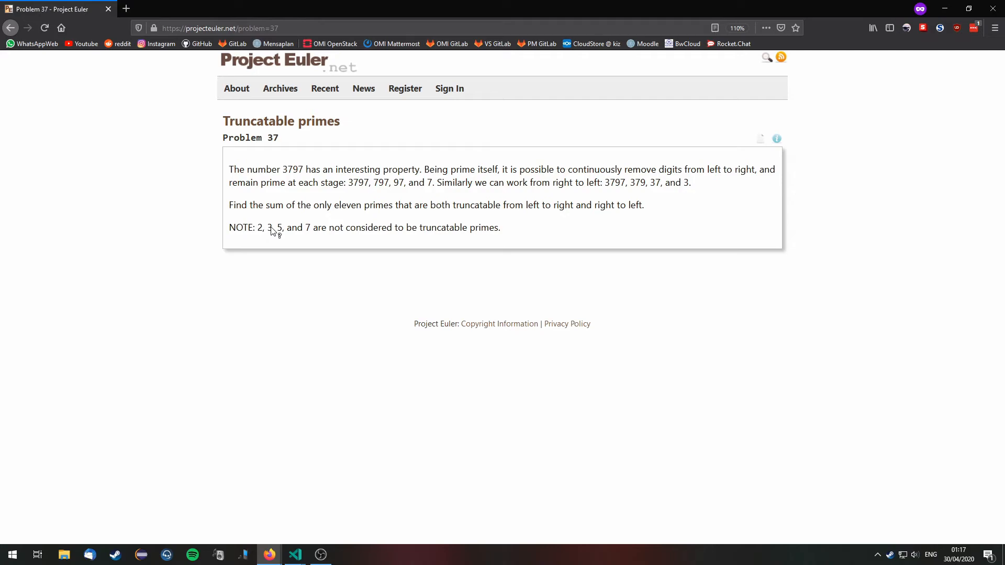
pyautogui.moveTo(375, 257)
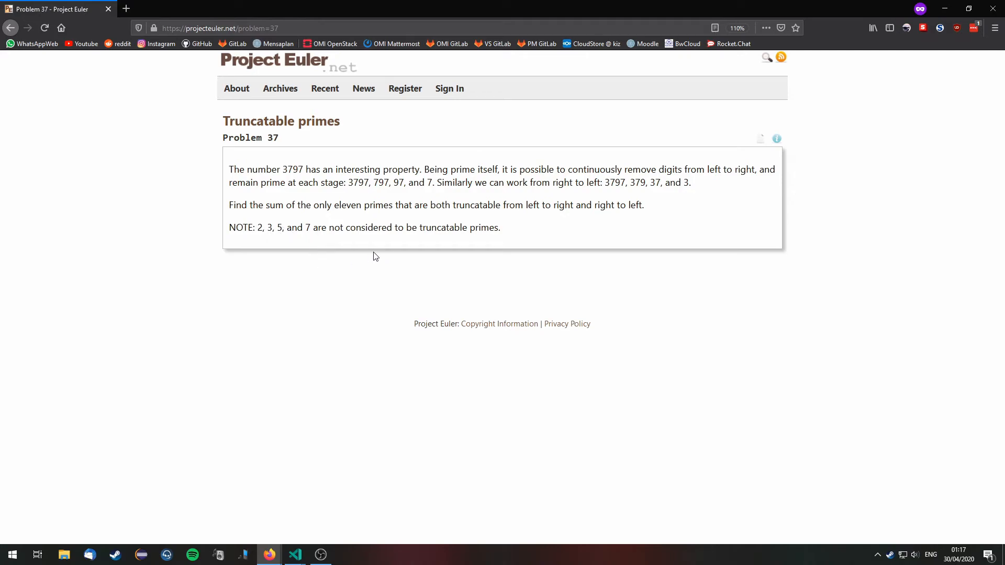
pyautogui.moveTo(418, 259)
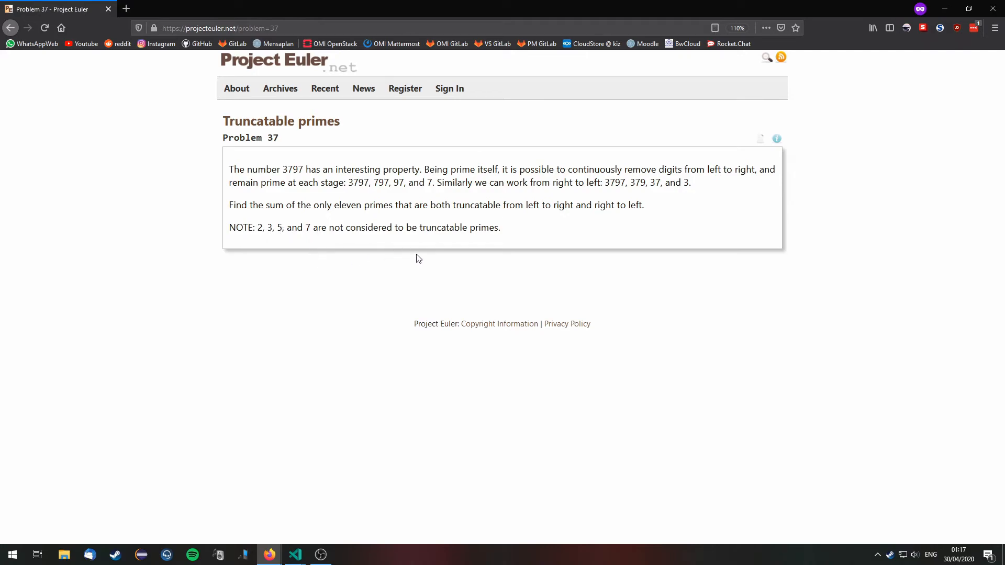
pyautogui.tripleClick(364, 227)
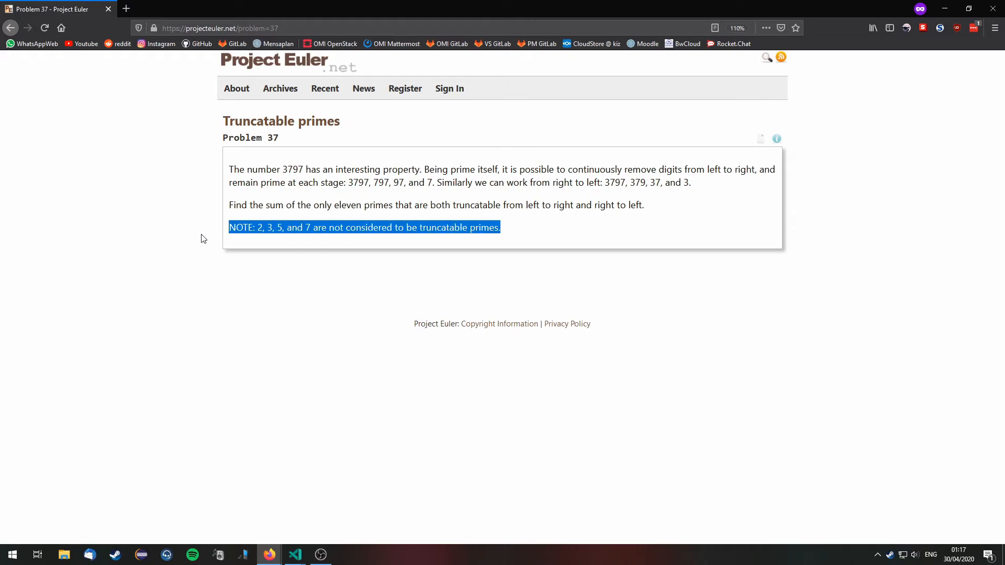
pyautogui.moveTo(294, 555)
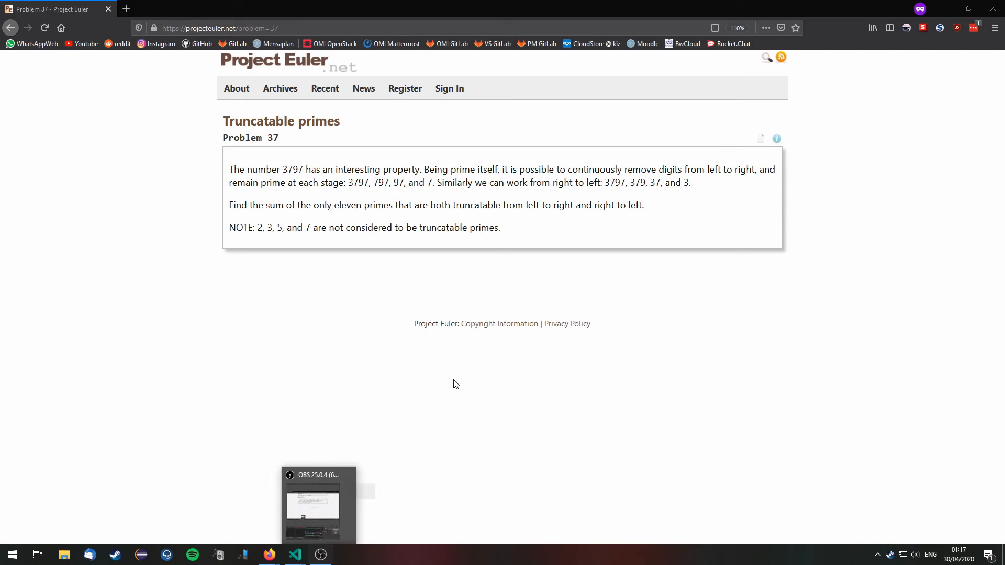
pyautogui.click(294, 554)
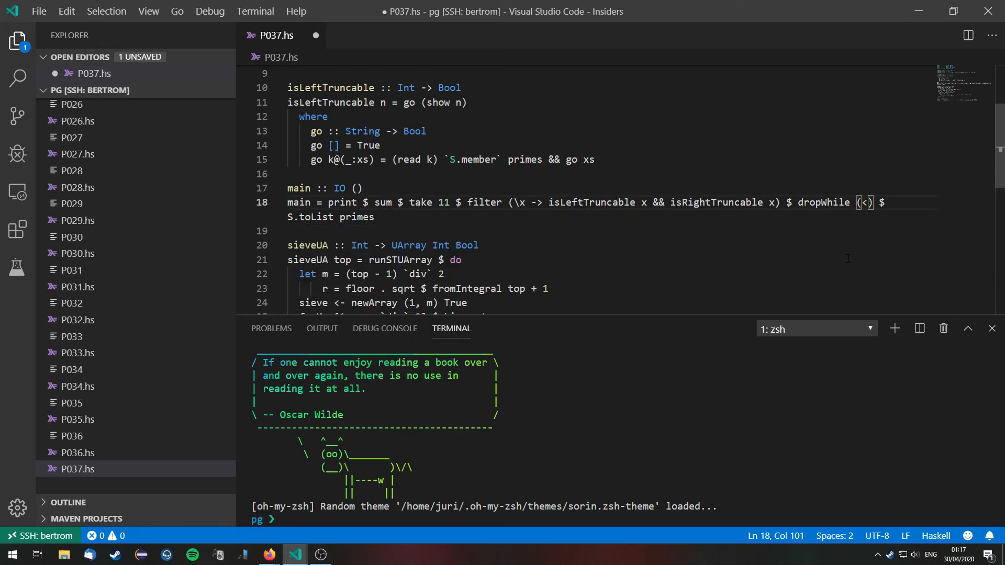
# Step: Make main's dropWhile stage (<10) to discard single-digit primes, save, and move to the terminal
pyautogui.write('10')
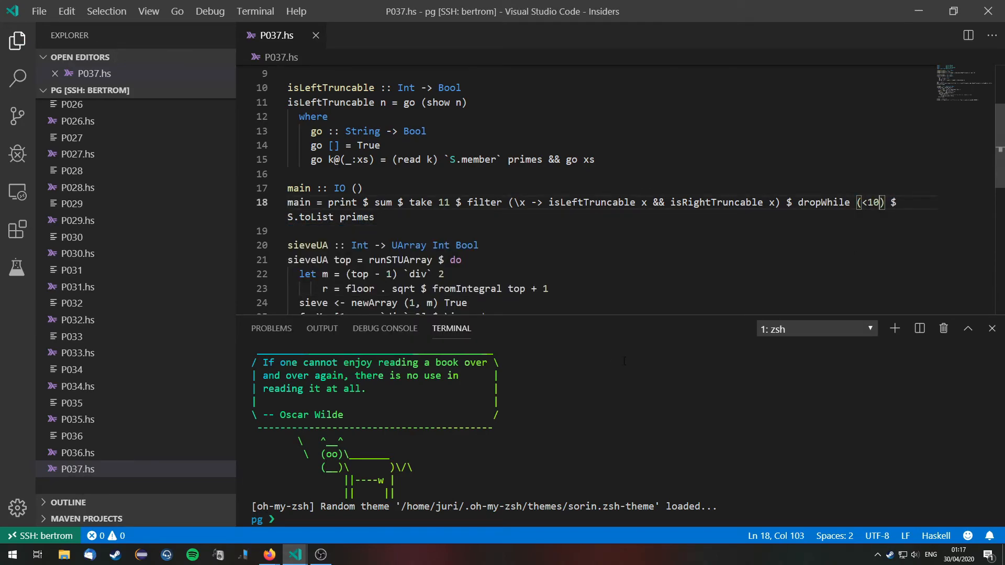
pyautogui.write('gc')
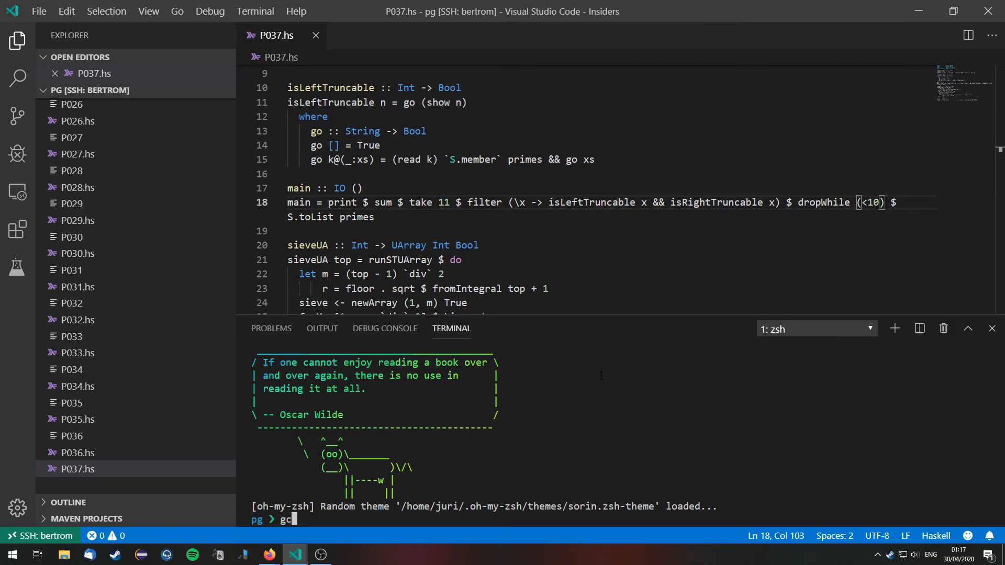
# Step: Compile with ghc -O2 P037.hs in the terminal
pyautogui.write('hc .')
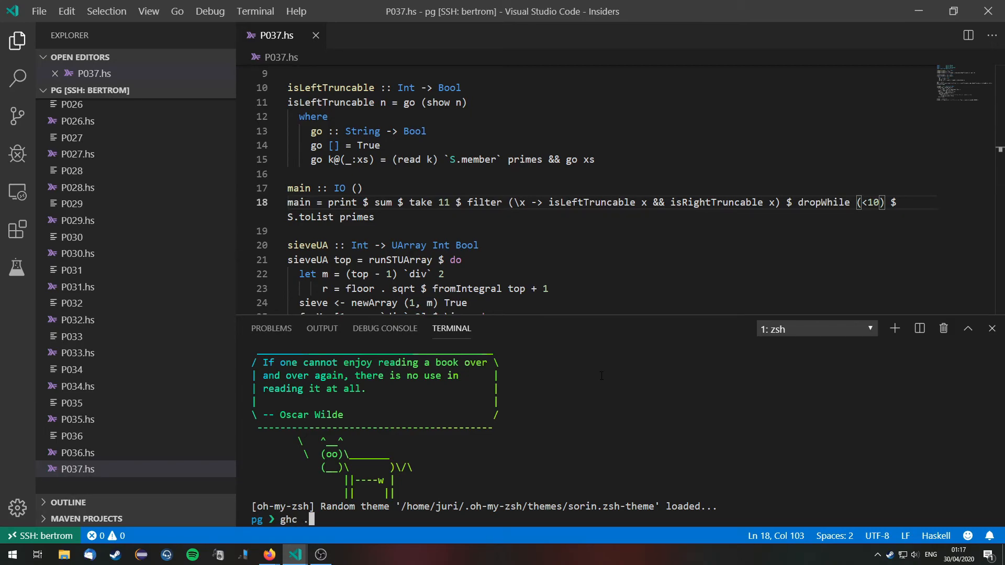
pyautogui.write('-O2')
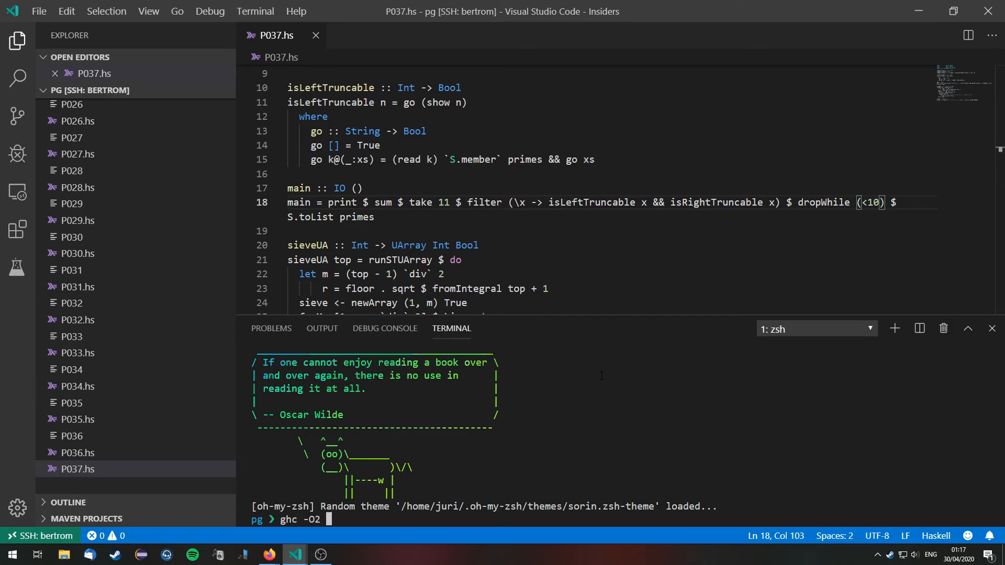
pyautogui.write('P037')
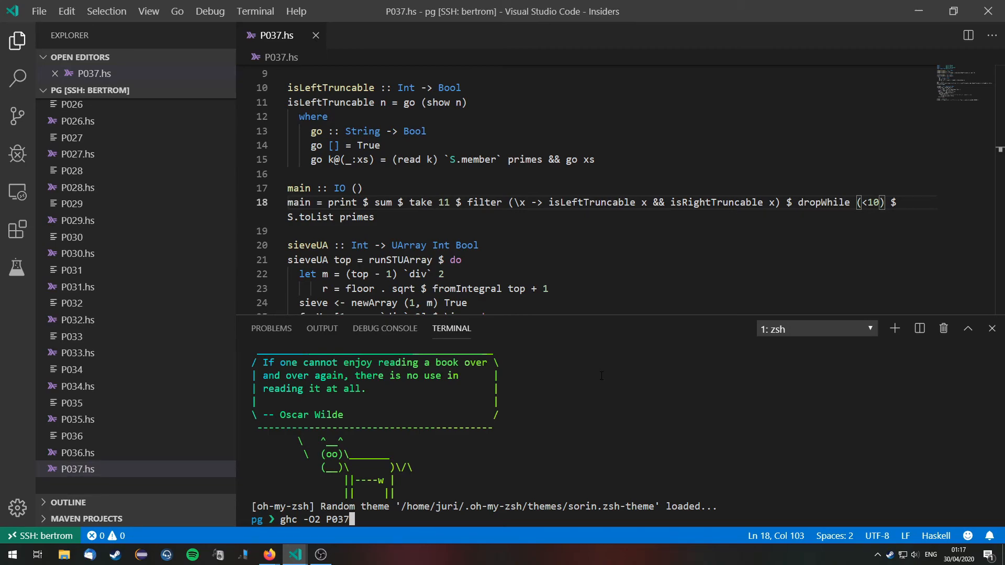
pyautogui.press('Return')
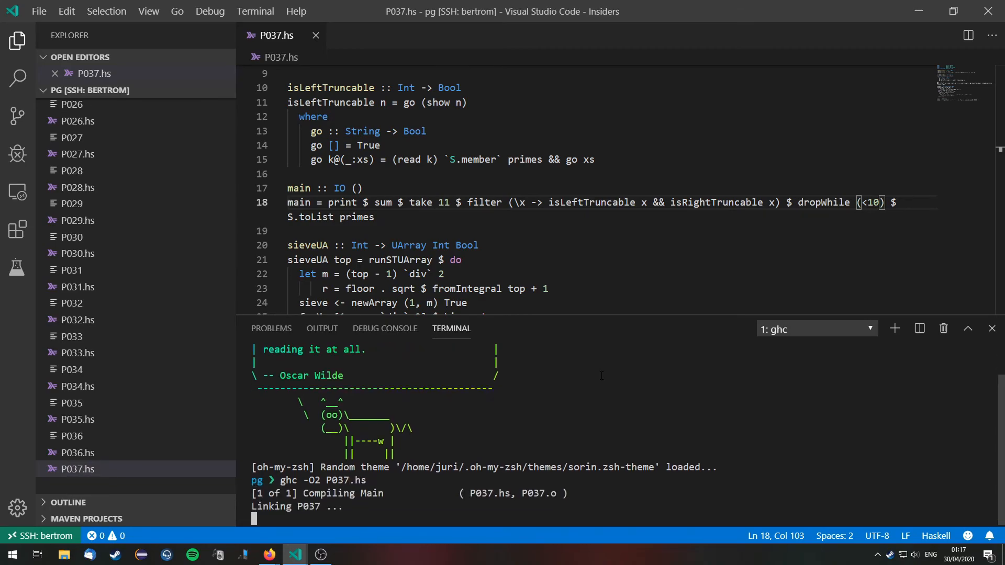
# Step: Launch a timed run with time ./P037
pyautogui.write('t')
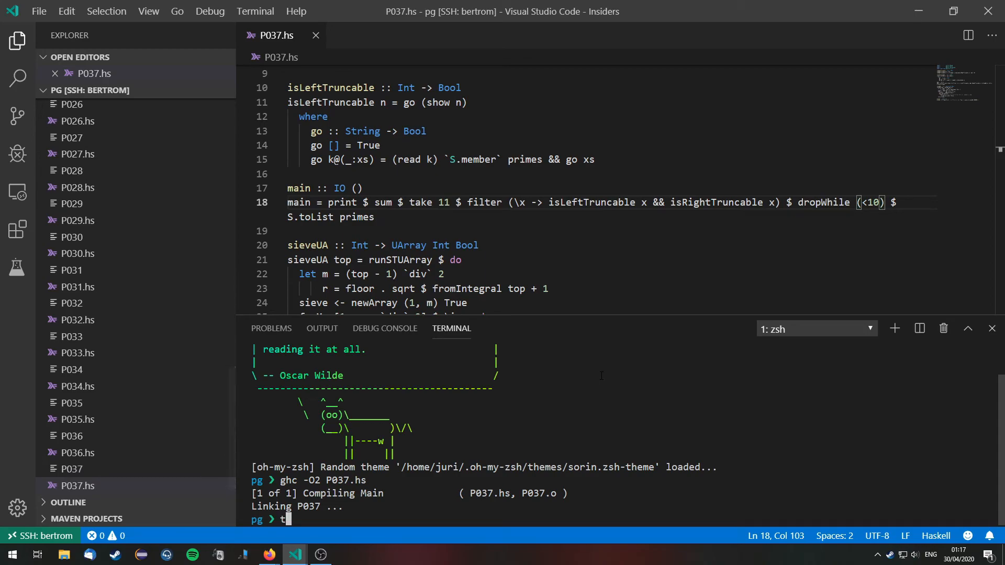
pyautogui.write('ime ./P03')
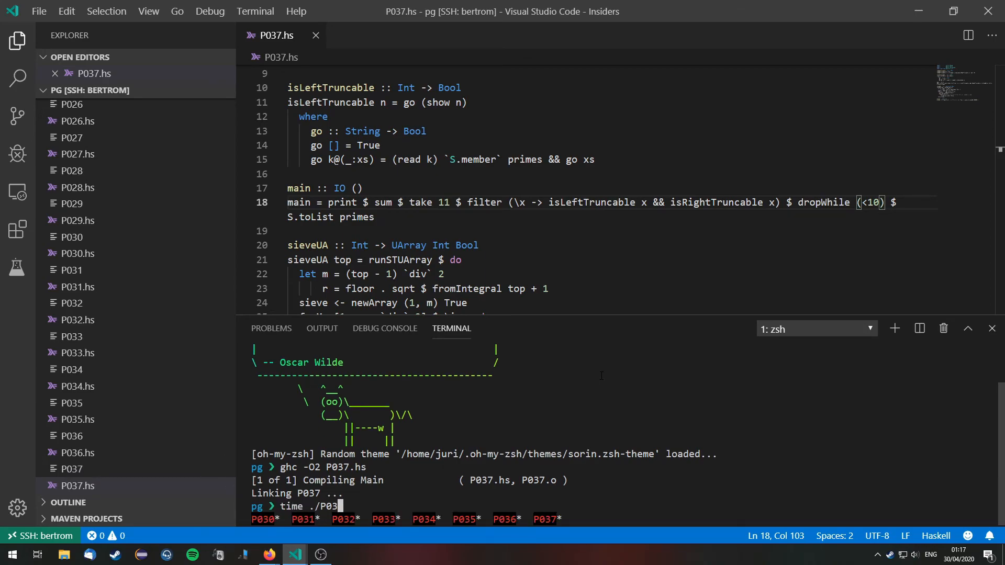
pyautogui.press('Return')
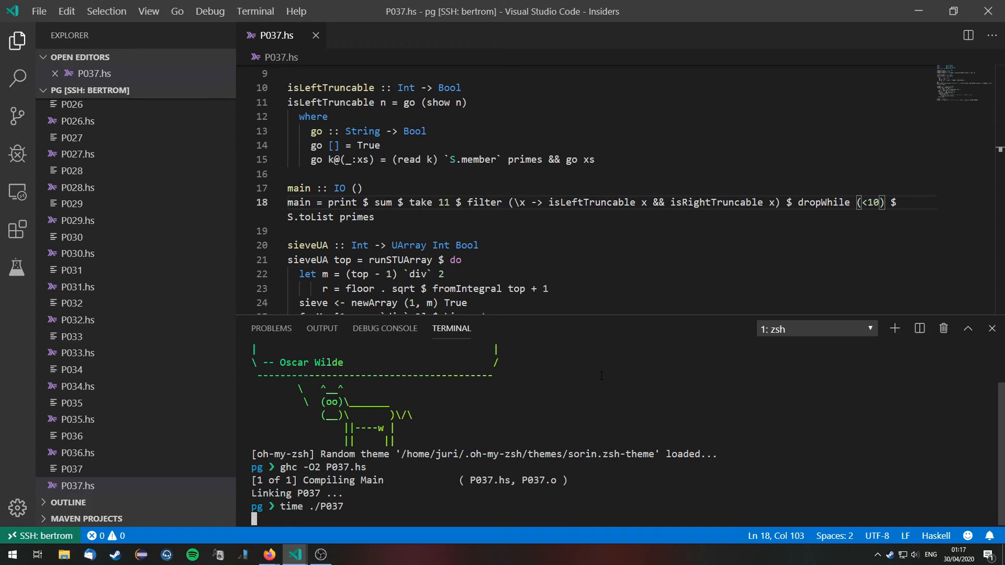
pyautogui.press('Return')
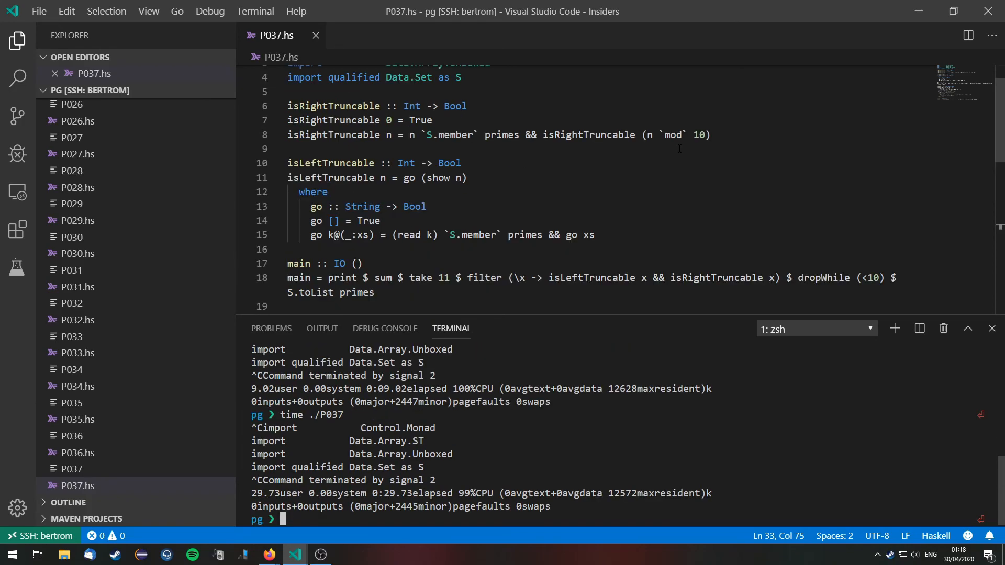
# Step: Replace 'mod' with 'div' on line 8 so isRightTruncable recurses on n `div` 10
pyautogui.scroll(3)
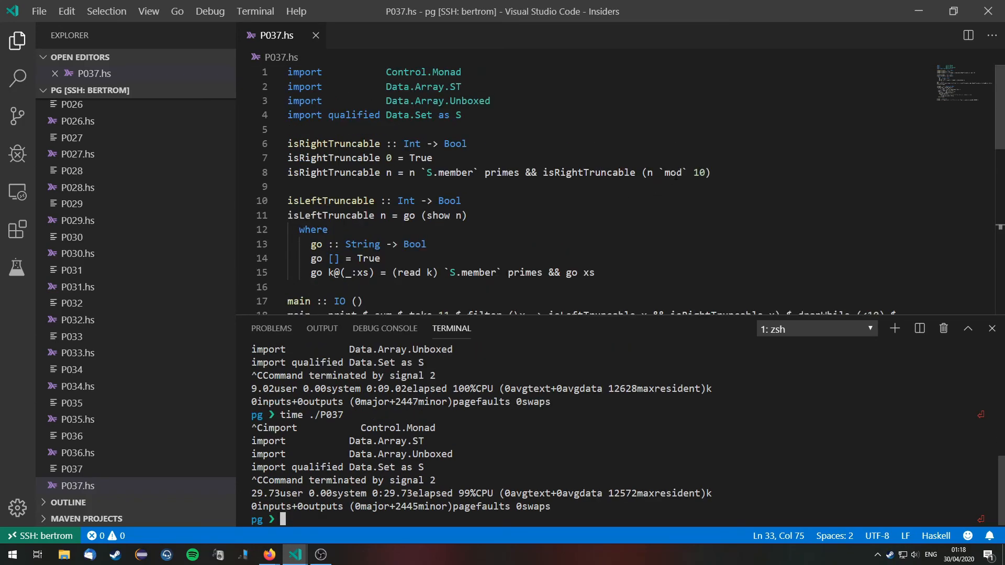
pyautogui.doubleClick(672, 172)
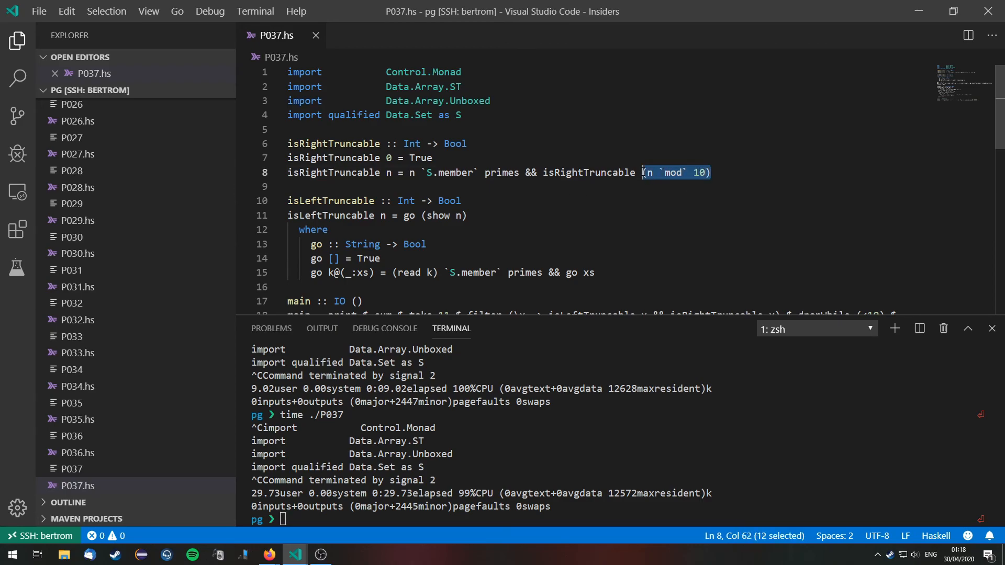
pyautogui.doubleClick(673, 173)
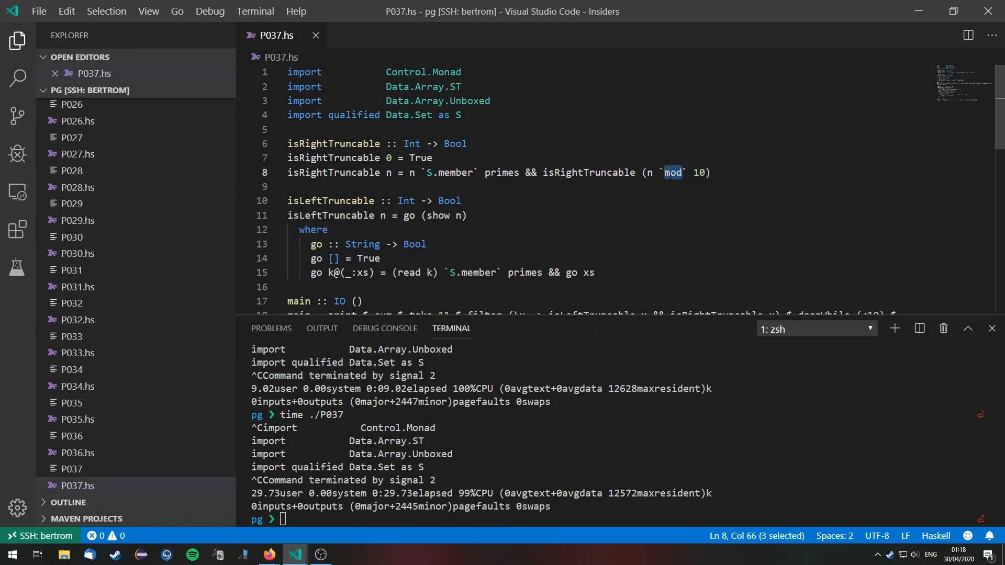
pyautogui.write('div')
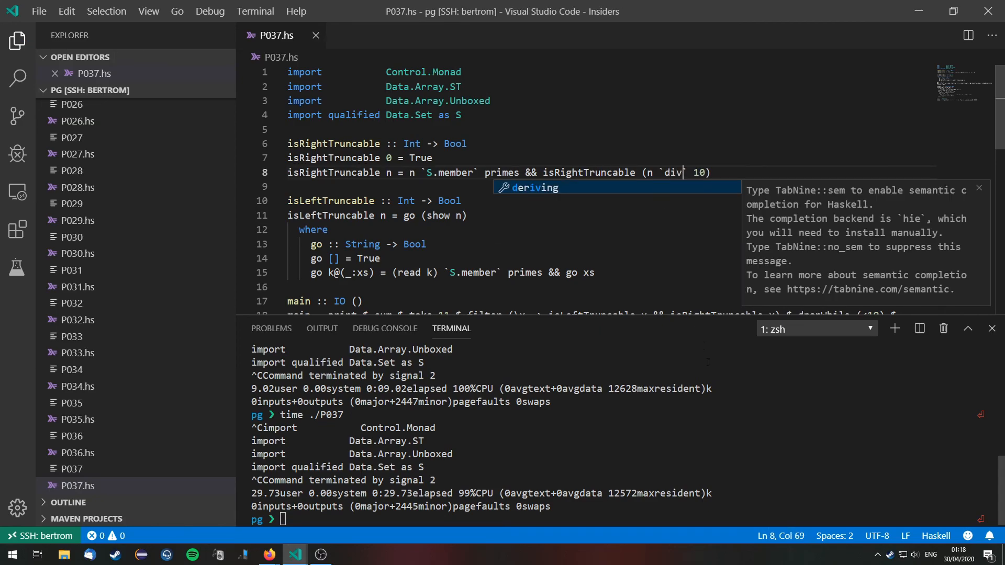